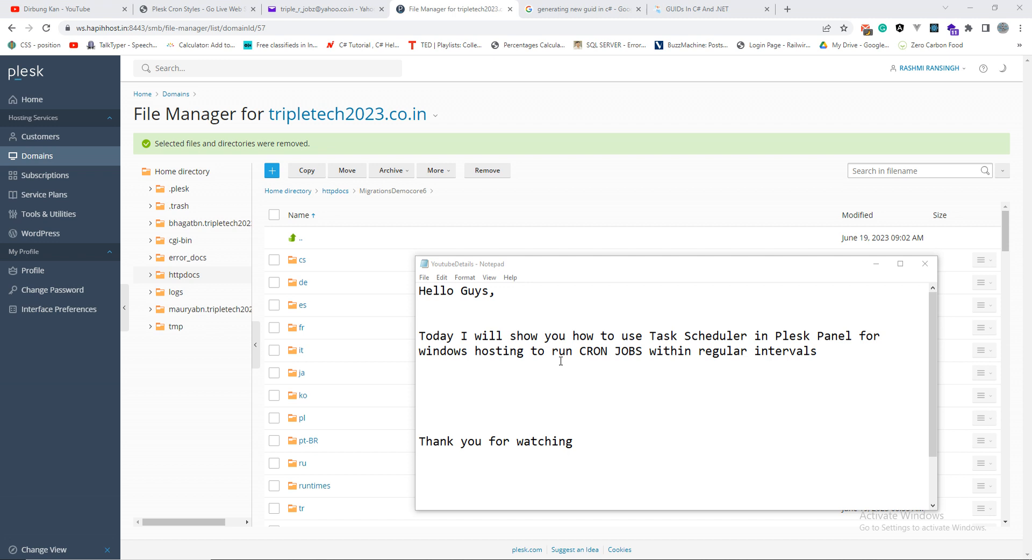
mouse_move(567, 315)
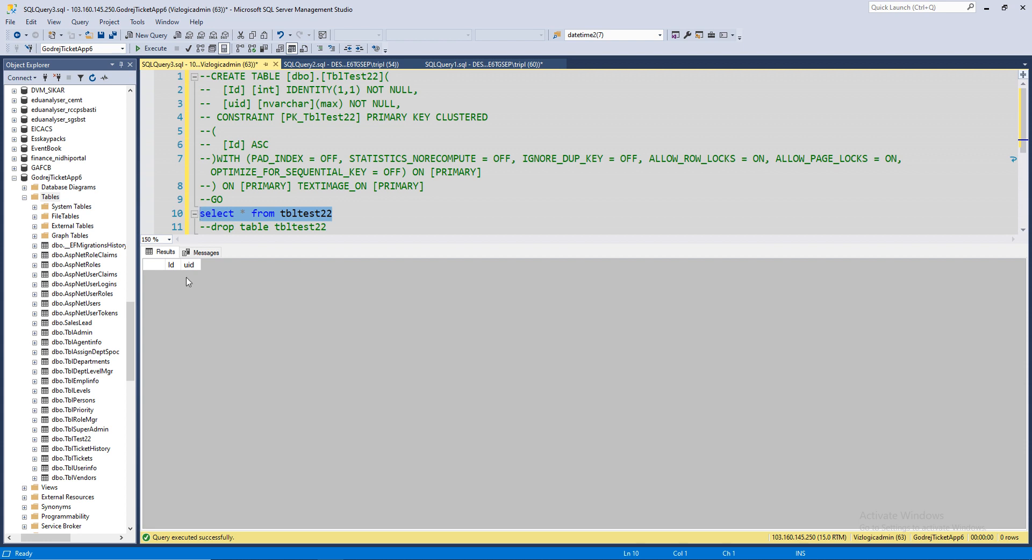
mouse_move(170, 120)
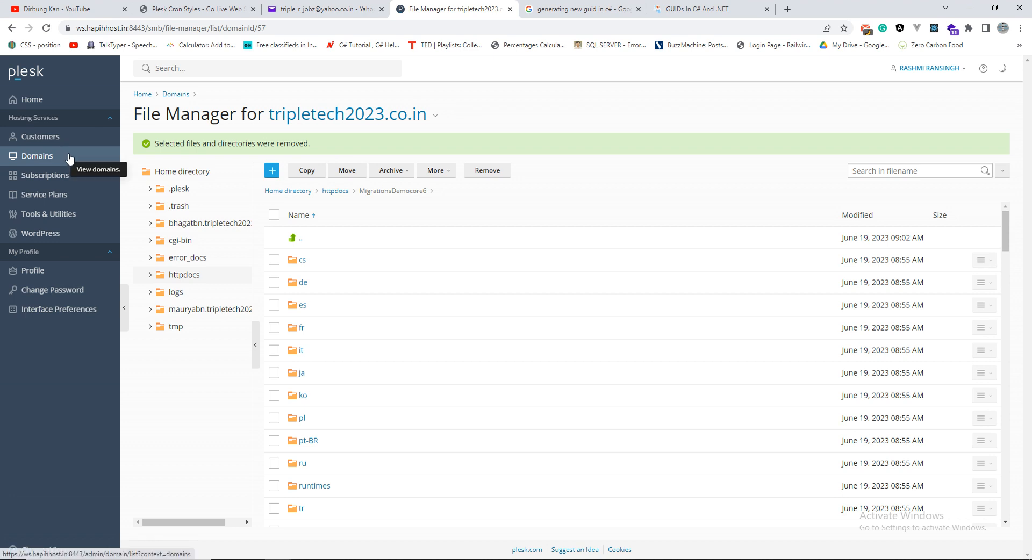
mouse_move(96, 150)
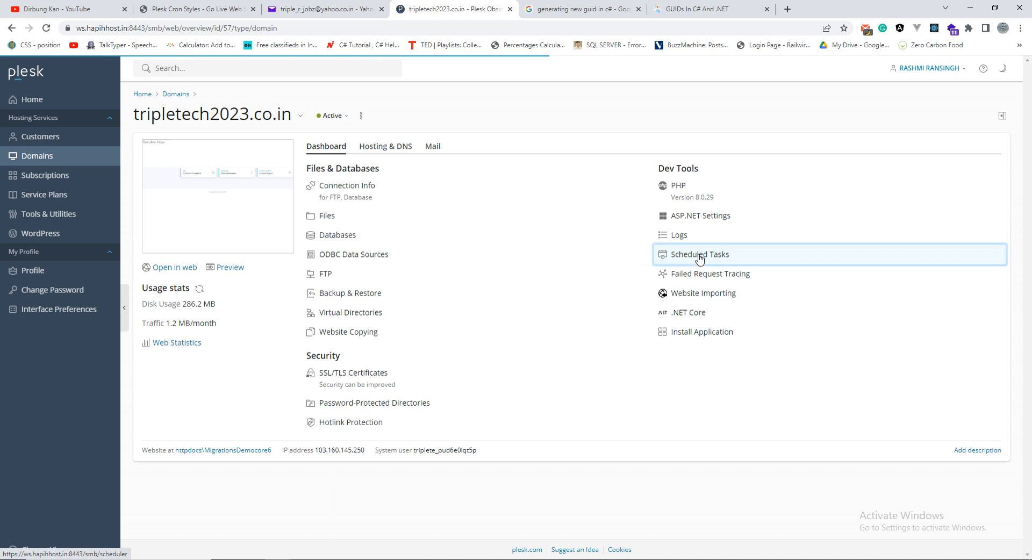
mouse_move(742, 255)
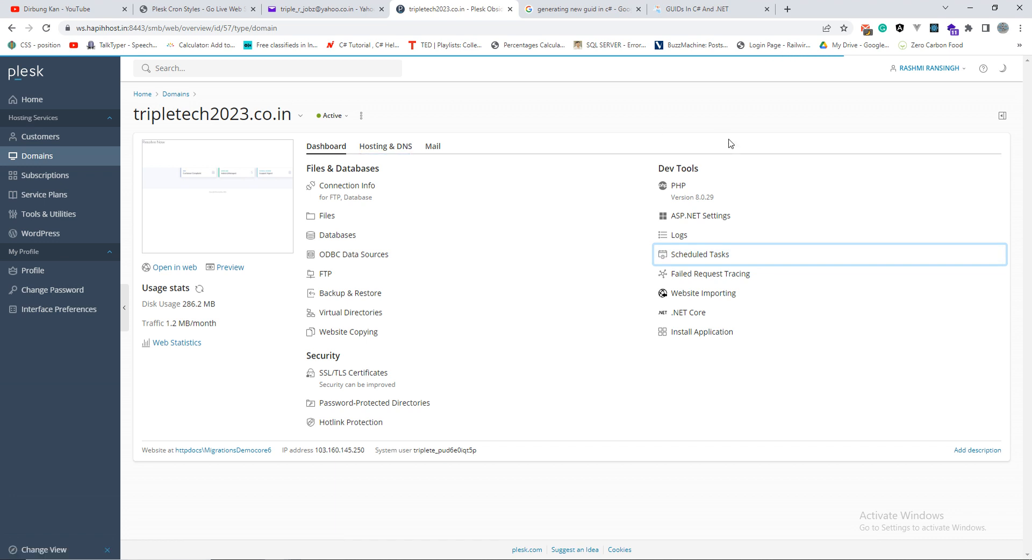
mouse_move(474, 116)
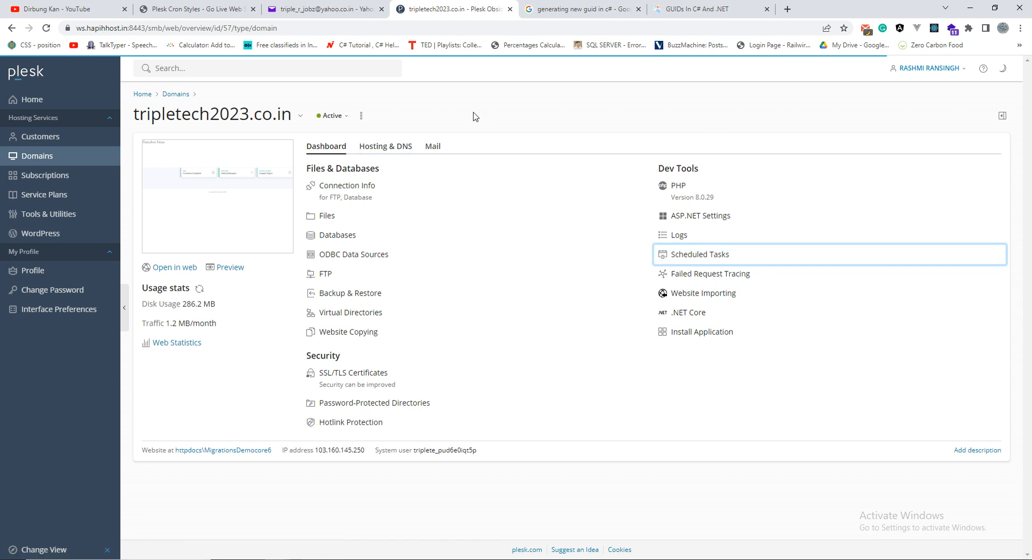
- Review the scheduled tasks time zone setting (system default) and cancel back to the empty task list
left_click(699, 253)
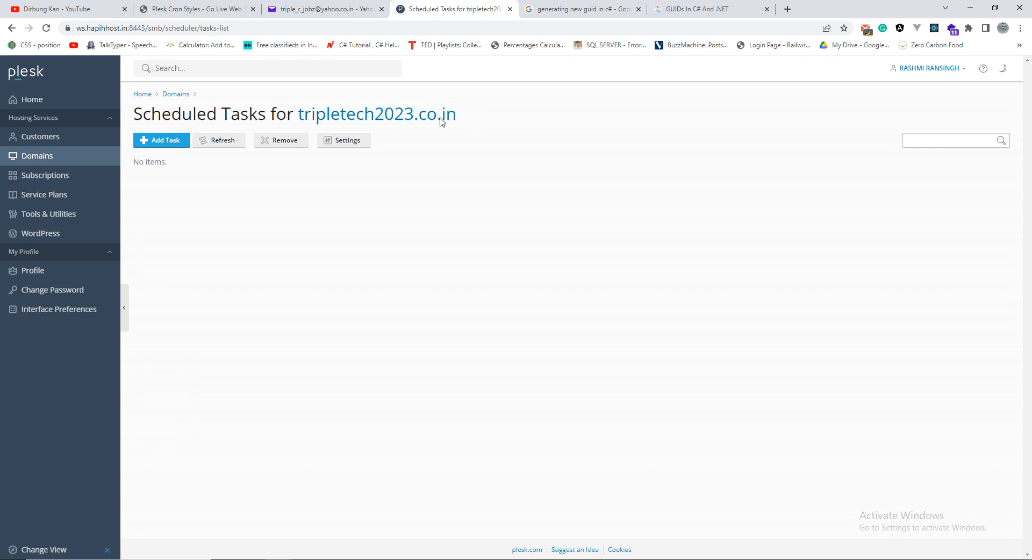
mouse_move(347, 140)
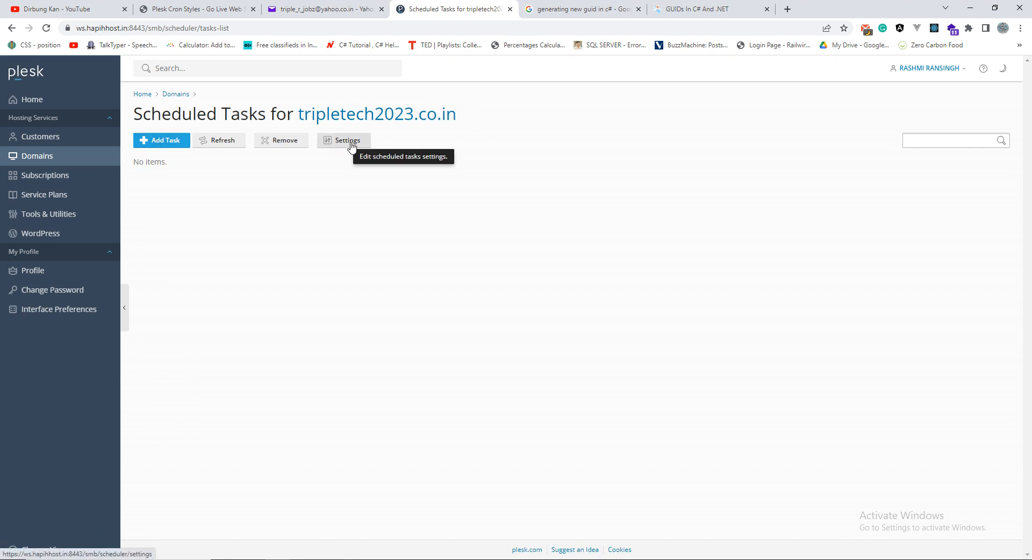
left_click(343, 140)
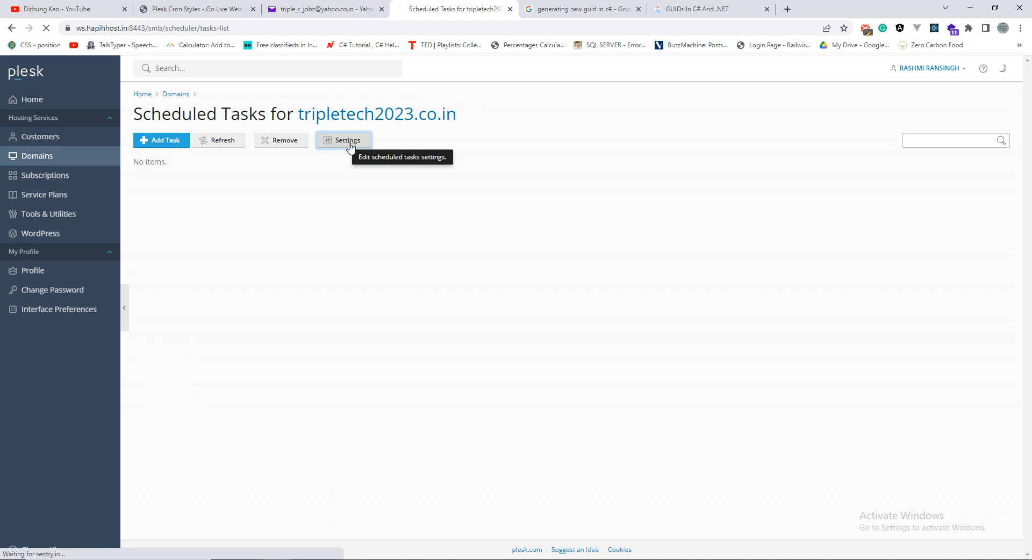
mouse_move(447, 142)
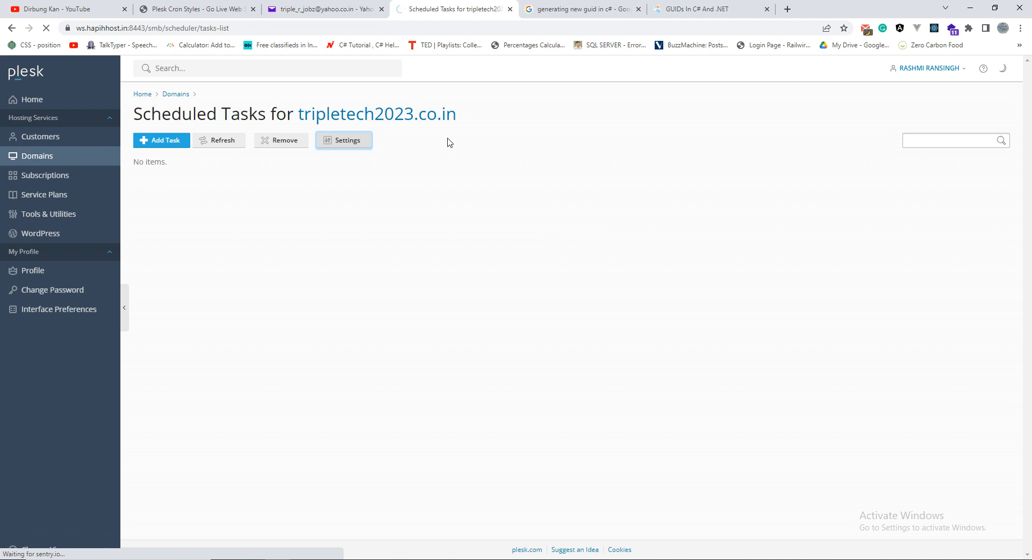
left_click(343, 140)
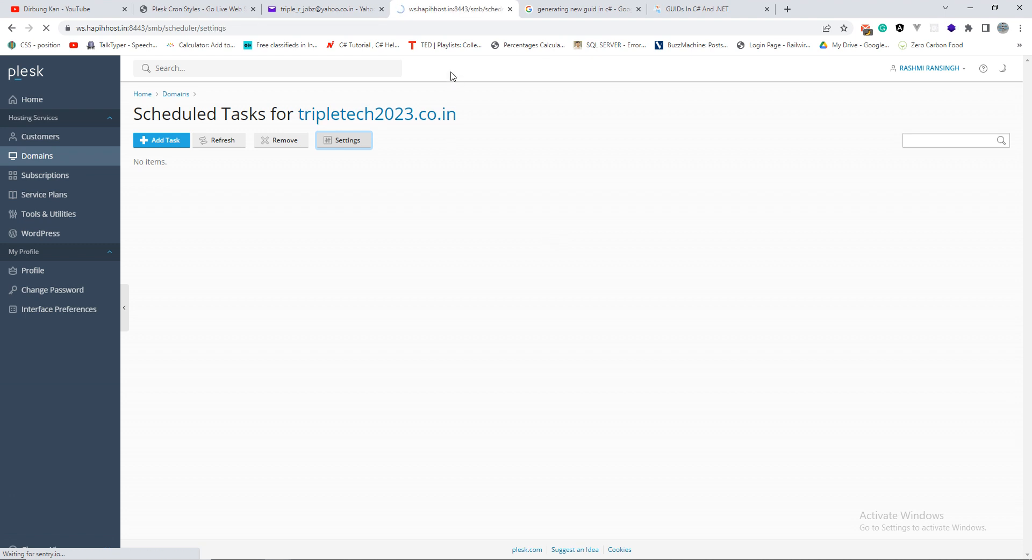
left_click(342, 140)
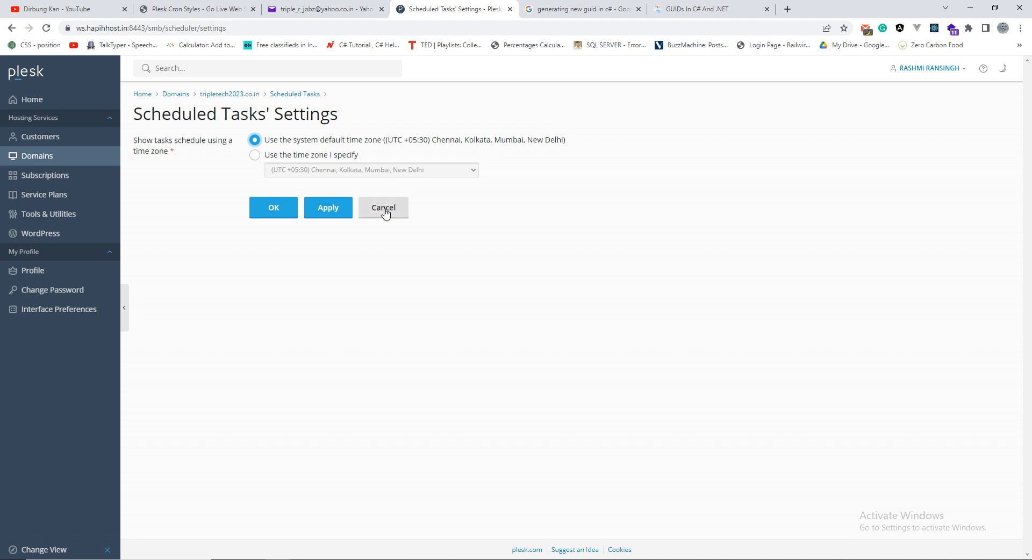
mouse_move(388, 212)
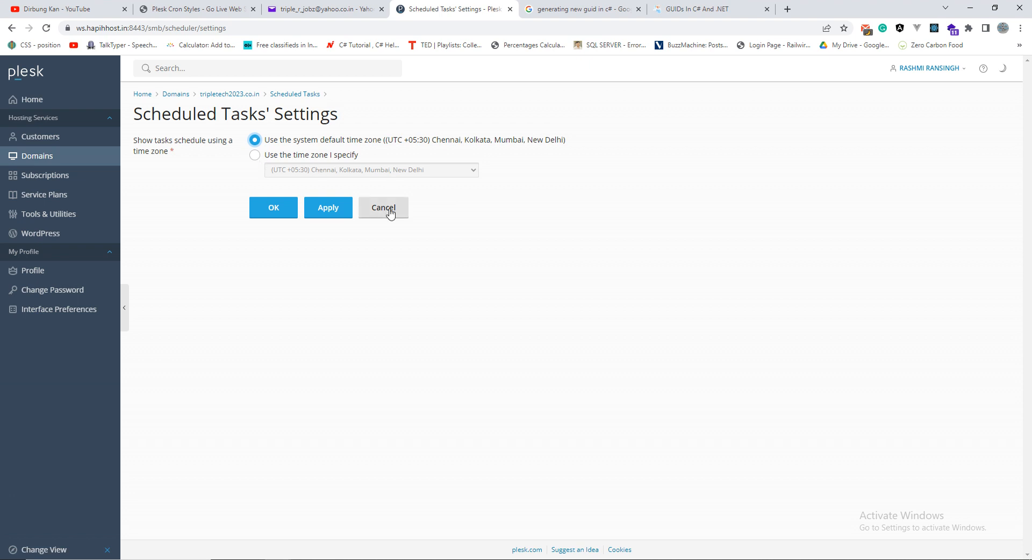
left_click(382, 207)
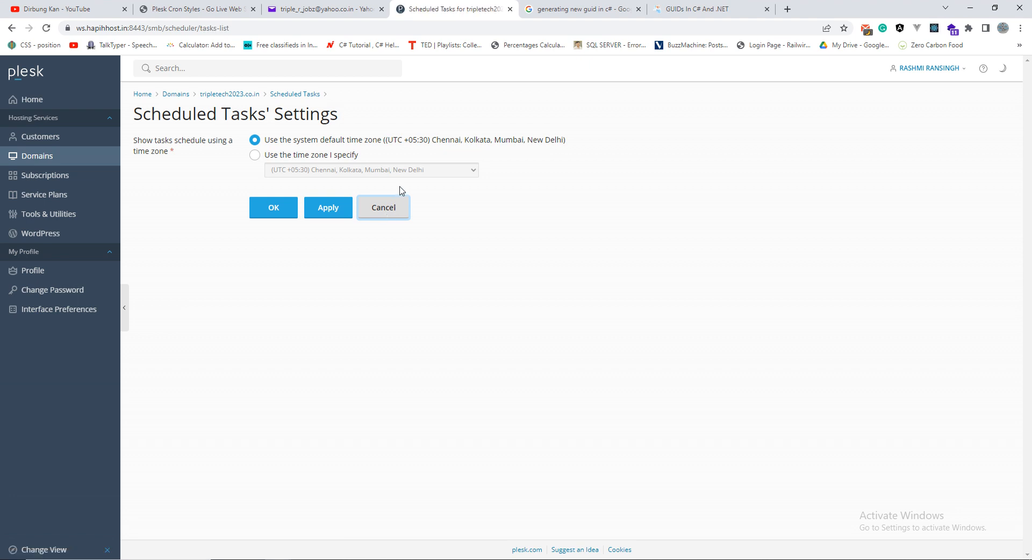
left_click(383, 207)
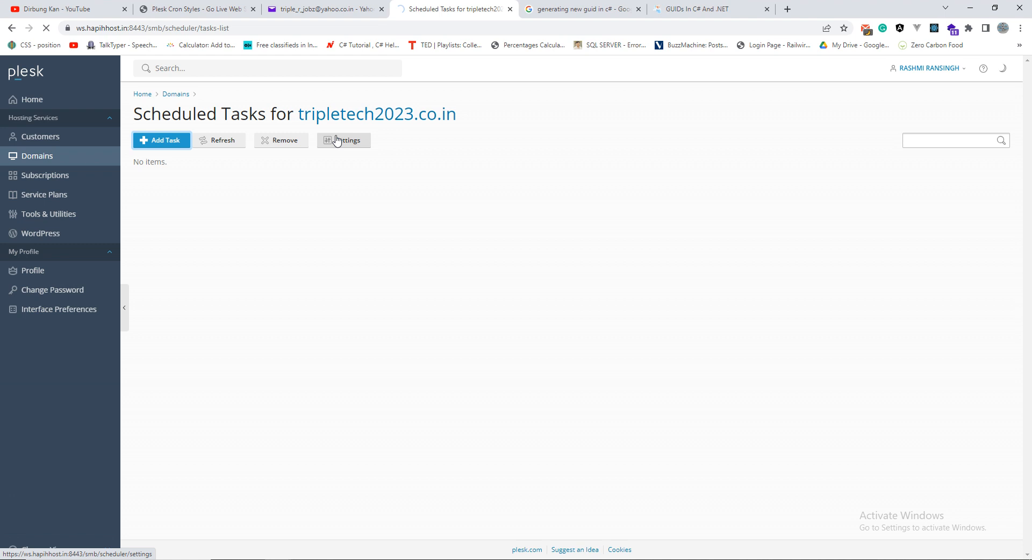
- Start a new scheduled task for the domain and choose the Fetch a URL type
left_click(343, 140)
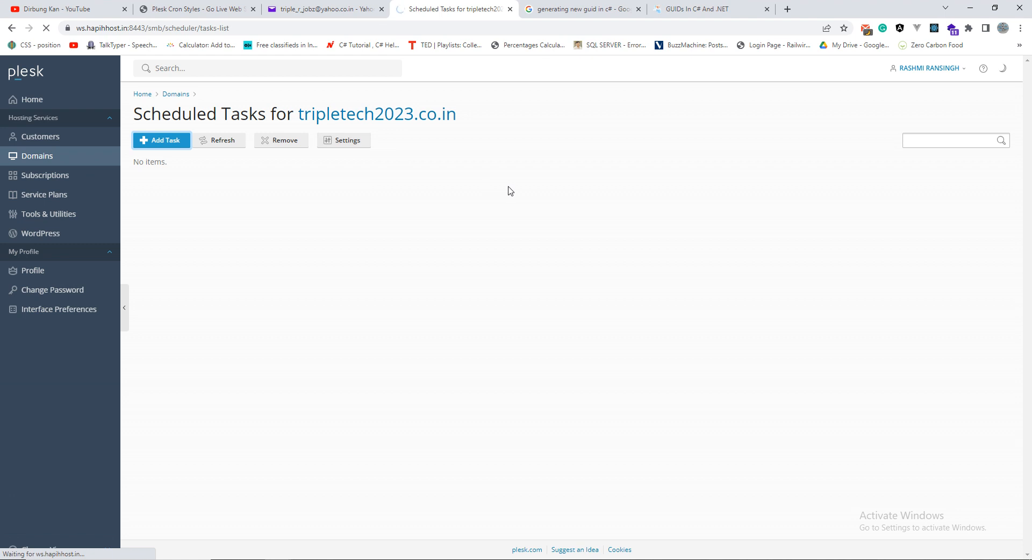
left_click(160, 139)
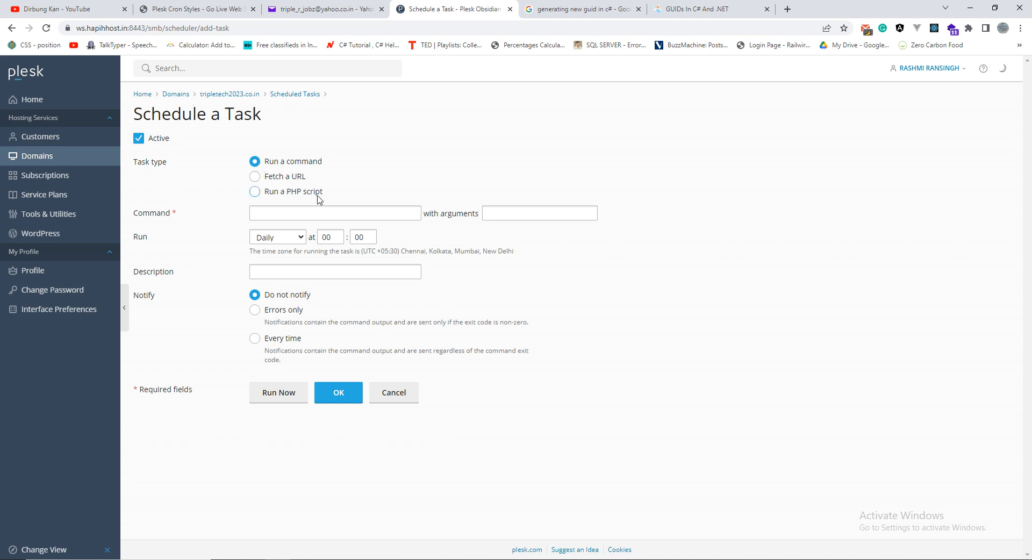
mouse_move(298, 171)
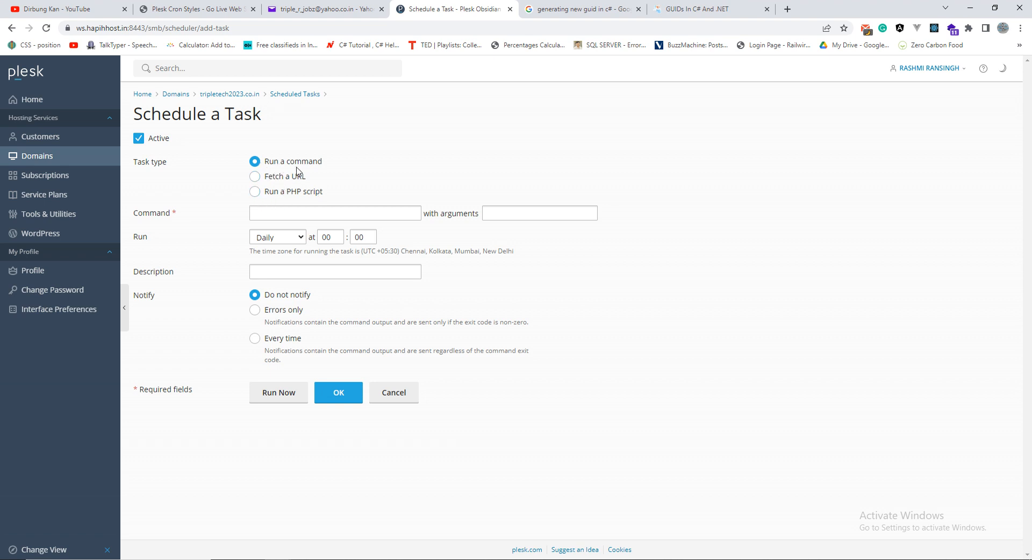
left_click(335, 213)
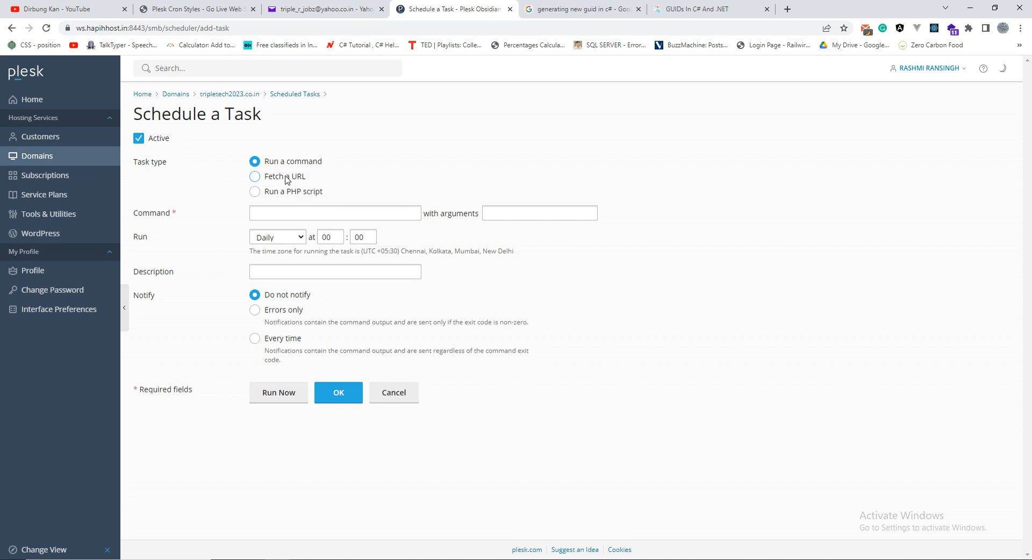
left_click(253, 175)
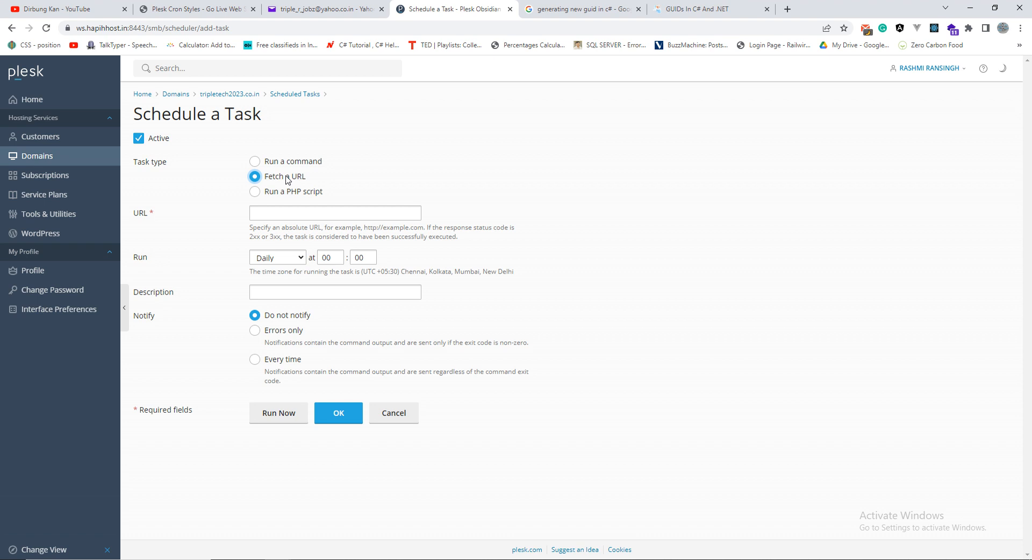
- Try the Run a PHP script type, then switch back to Fetch a URL
left_click(255, 192)
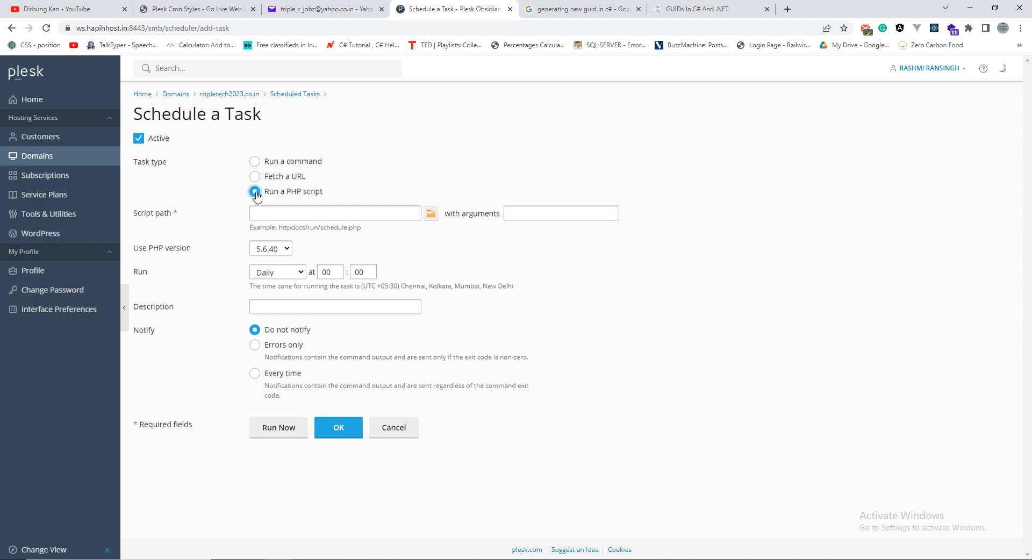
left_click(560, 213)
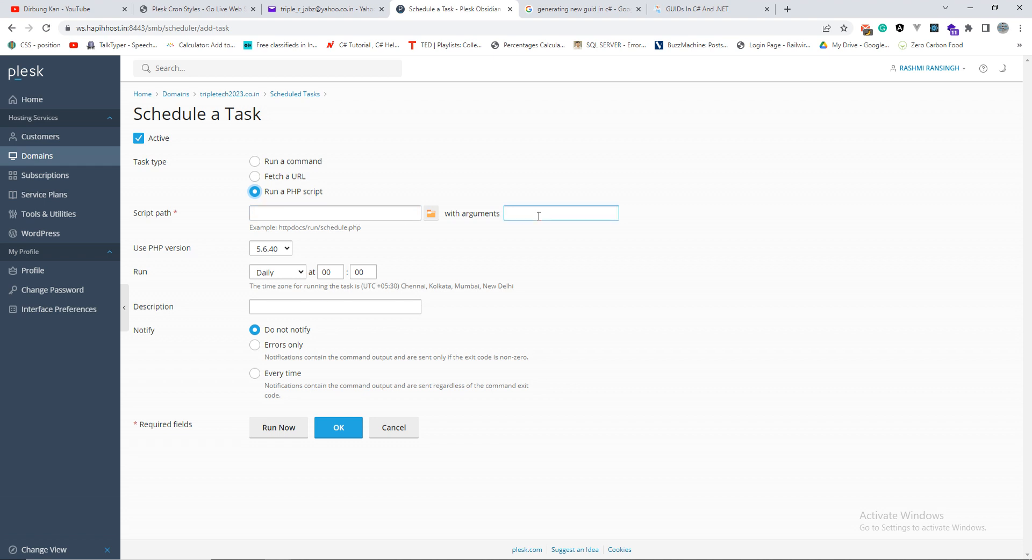
mouse_move(428, 235)
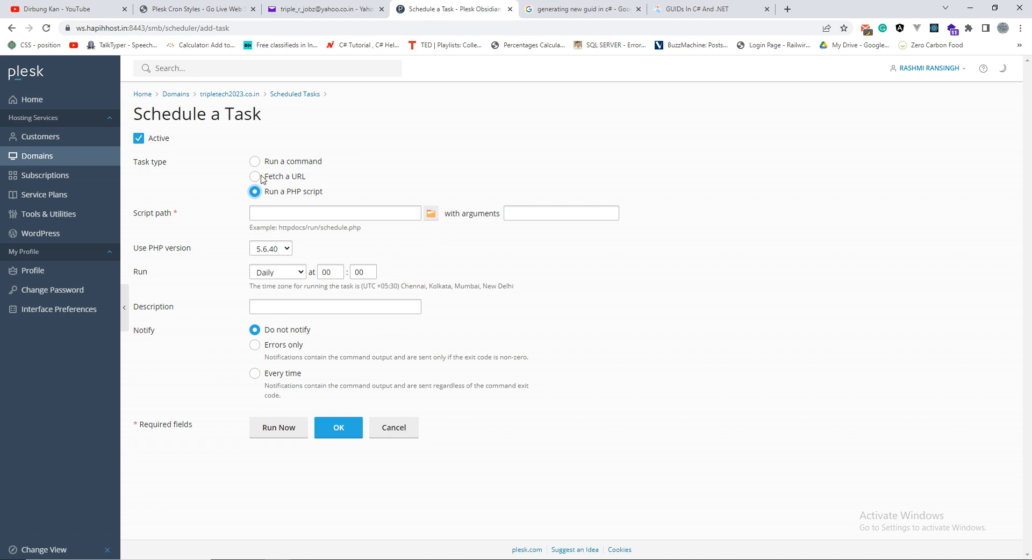
left_click(254, 175)
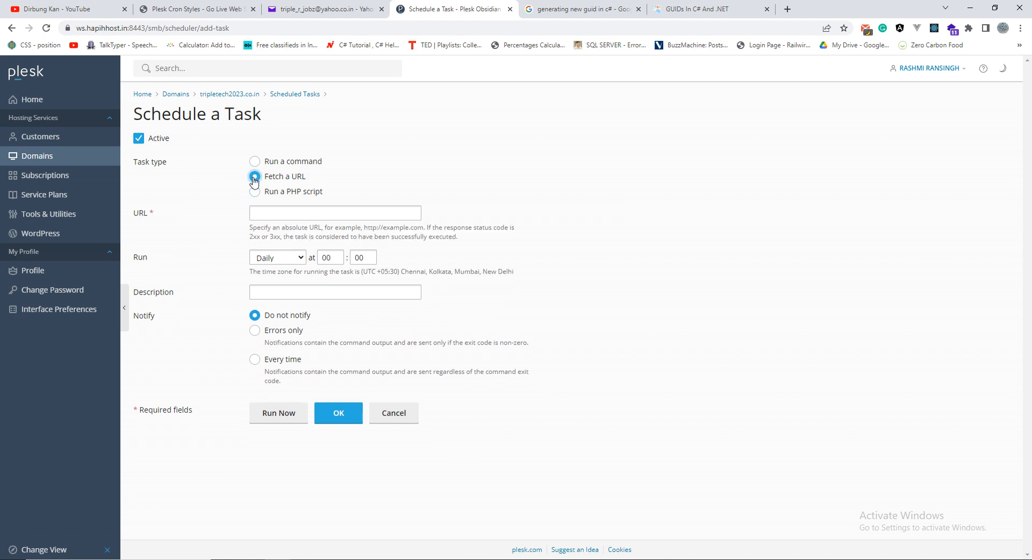
left_click(335, 213)
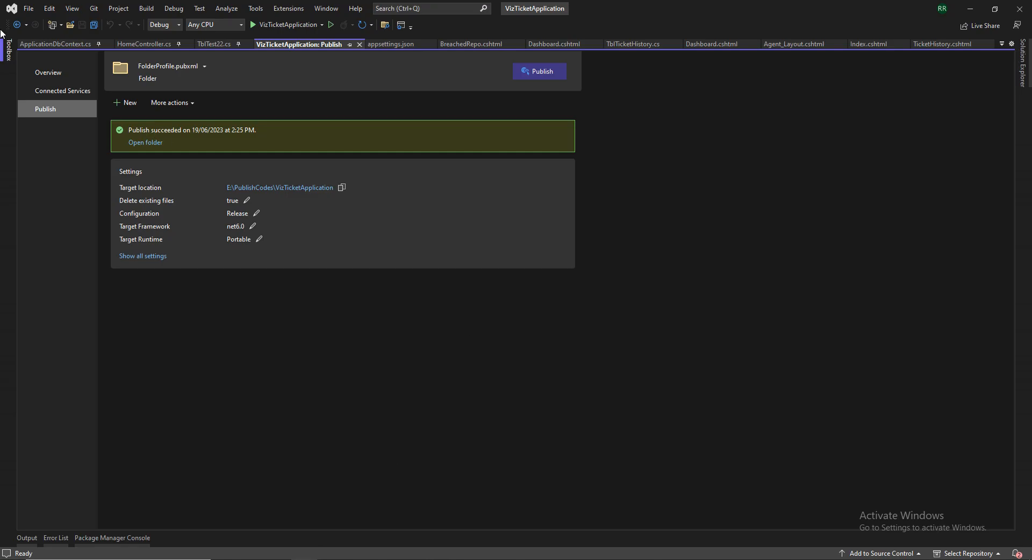
mouse_move(468, 40)
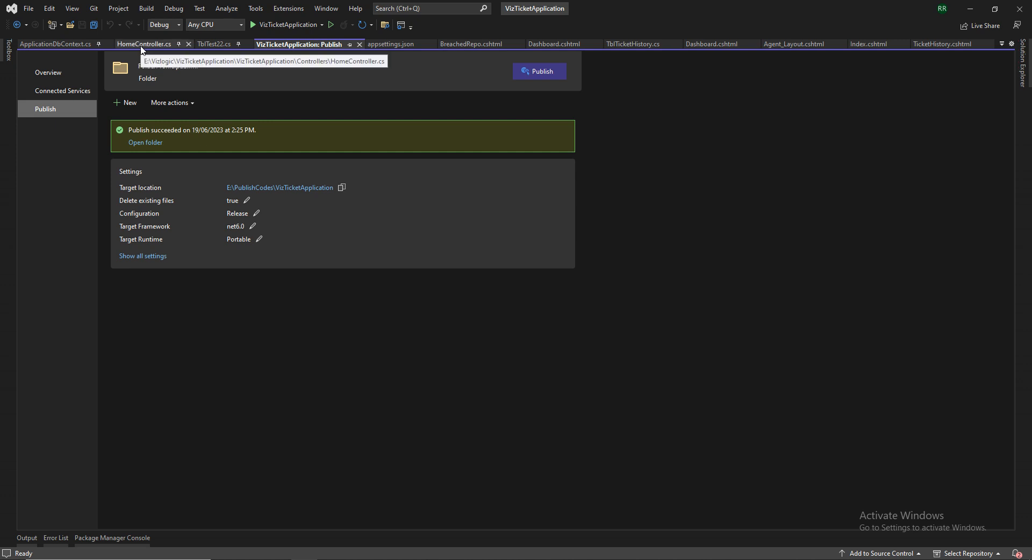
- Show the Testrun method in HomeController.cs that saves a new GUID record to TblTest22
left_click(144, 44)
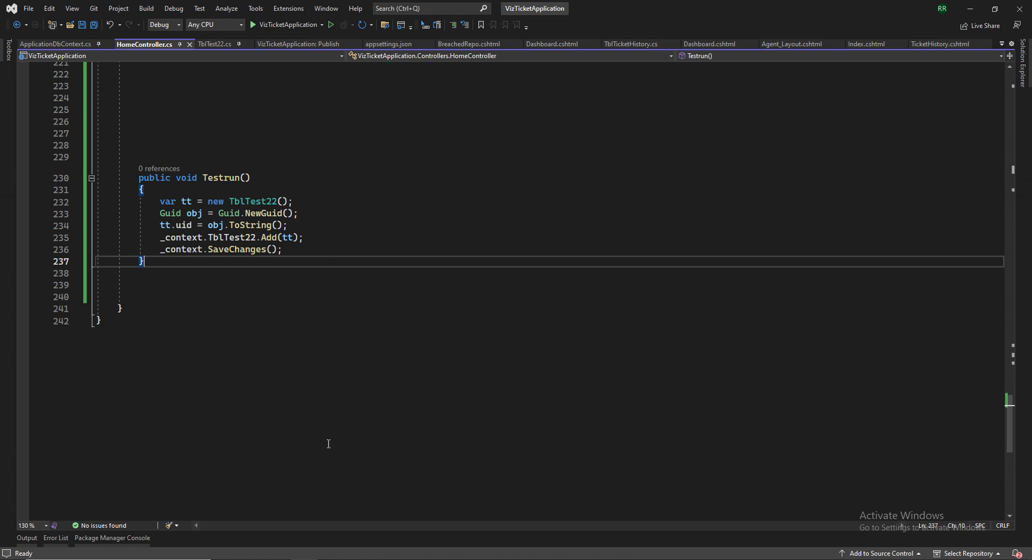
mouse_move(204, 176)
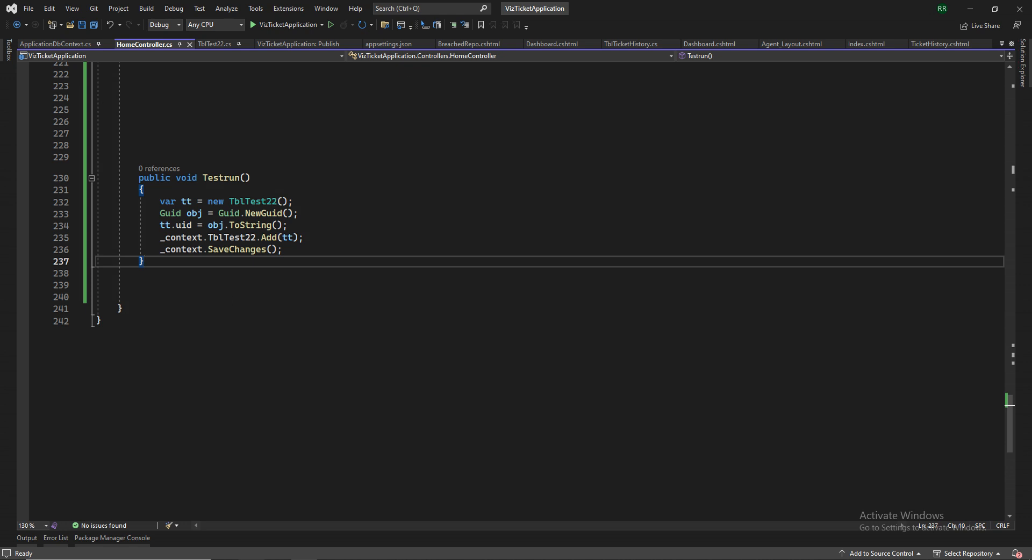
left_click_drag(139, 201, 300, 238)
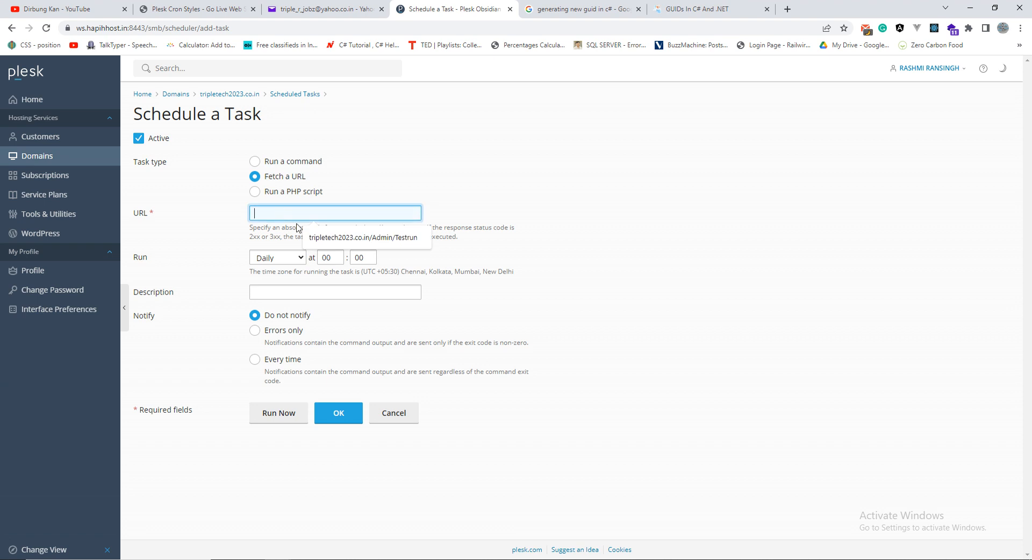
- Set the task URL to tripletech2023.co.in/Home/Testrun, replacing Admin with Home
left_click(362, 237)
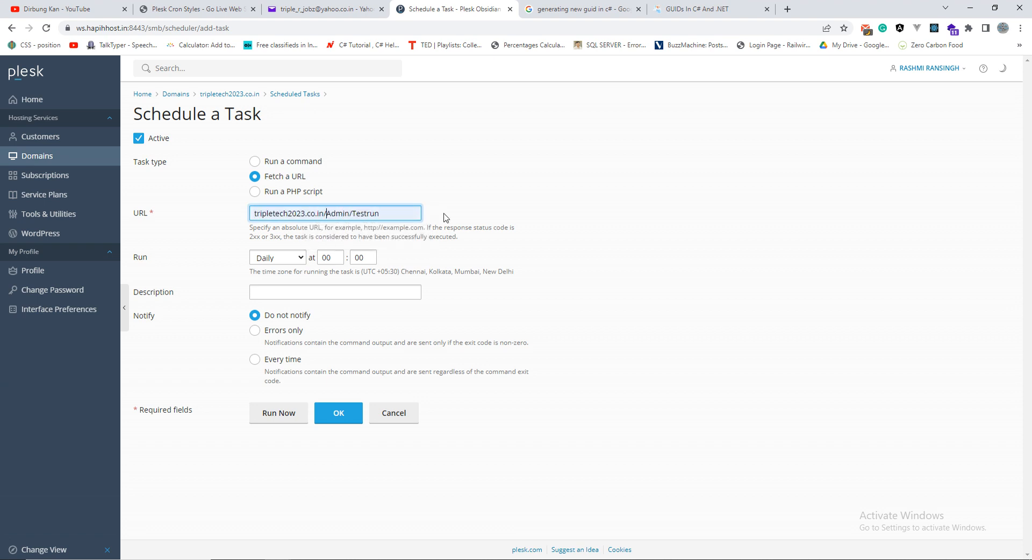
double_click(336, 213)
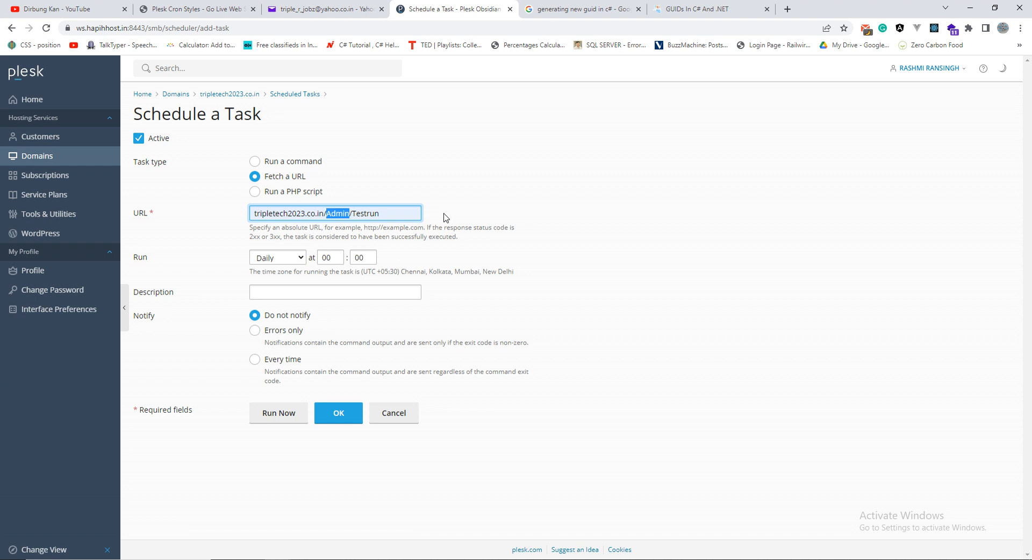
type("Home")
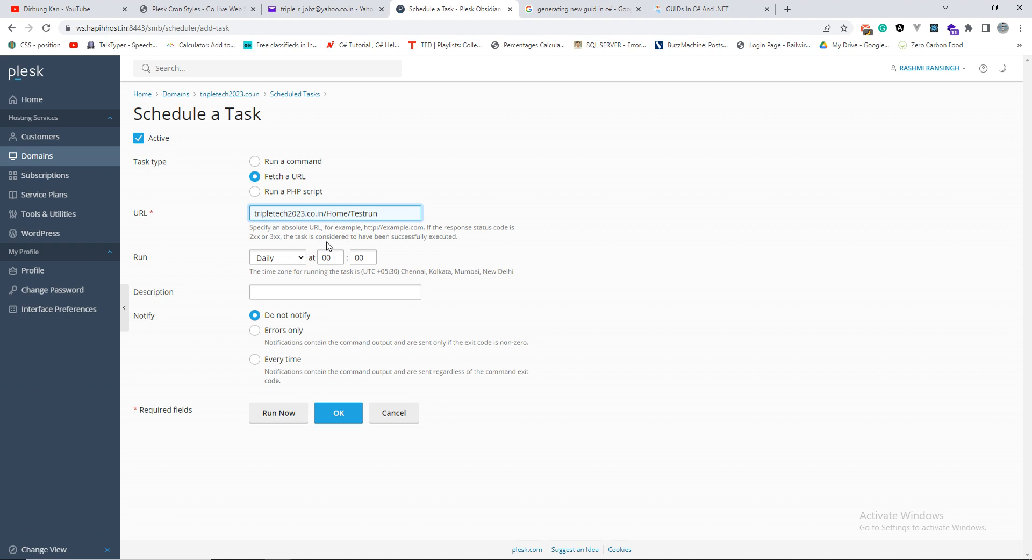
left_click(278, 257)
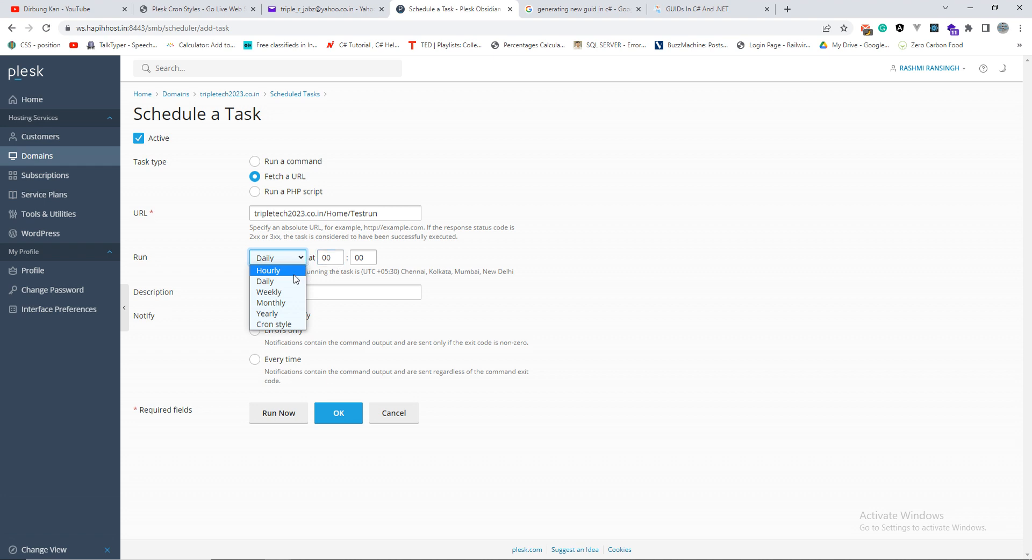
mouse_move(286, 312)
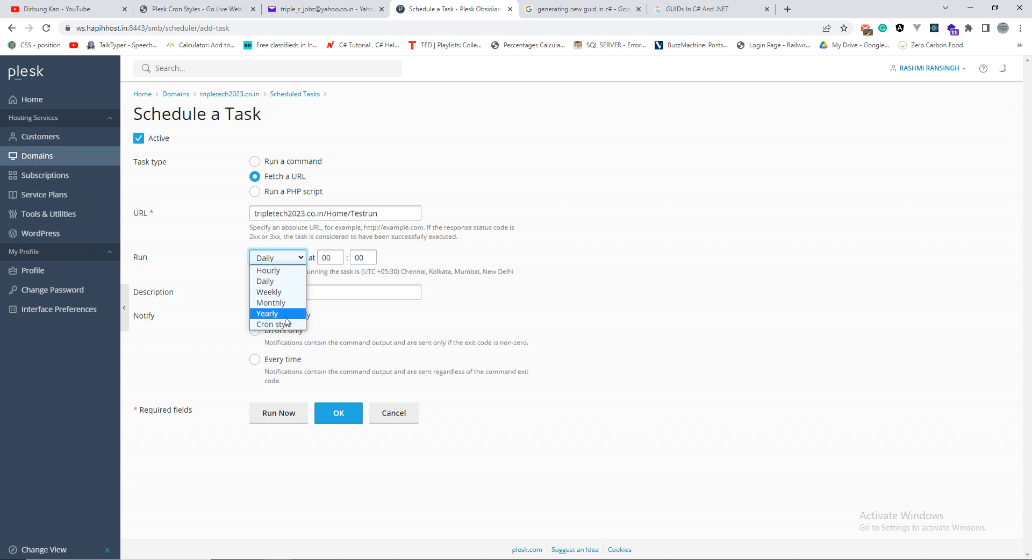
mouse_move(268, 270)
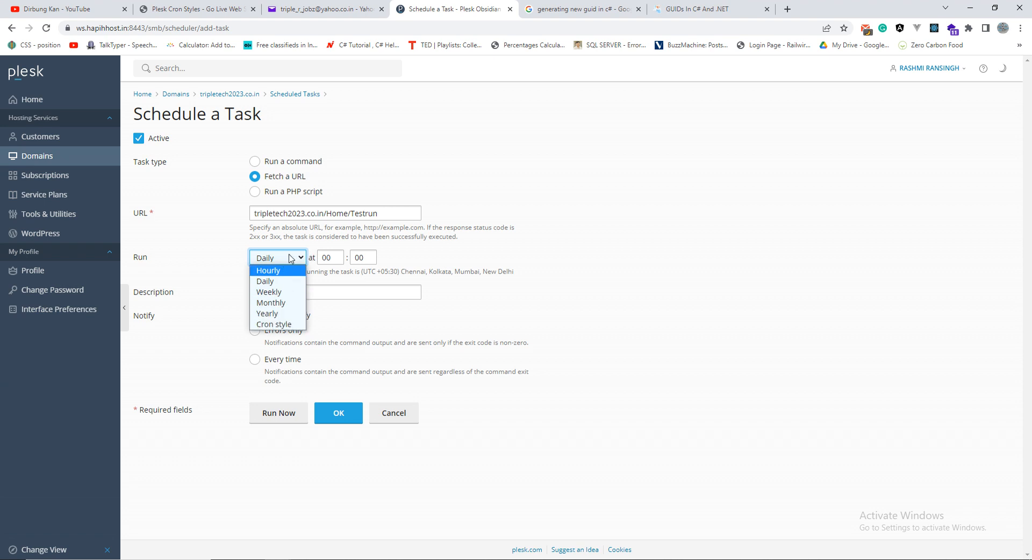
mouse_move(267, 313)
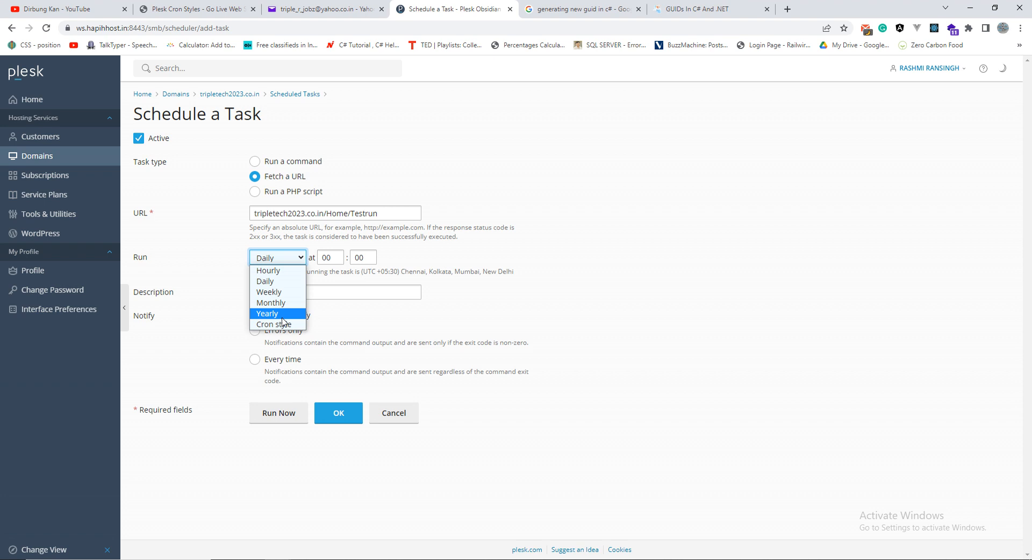
mouse_move(273, 323)
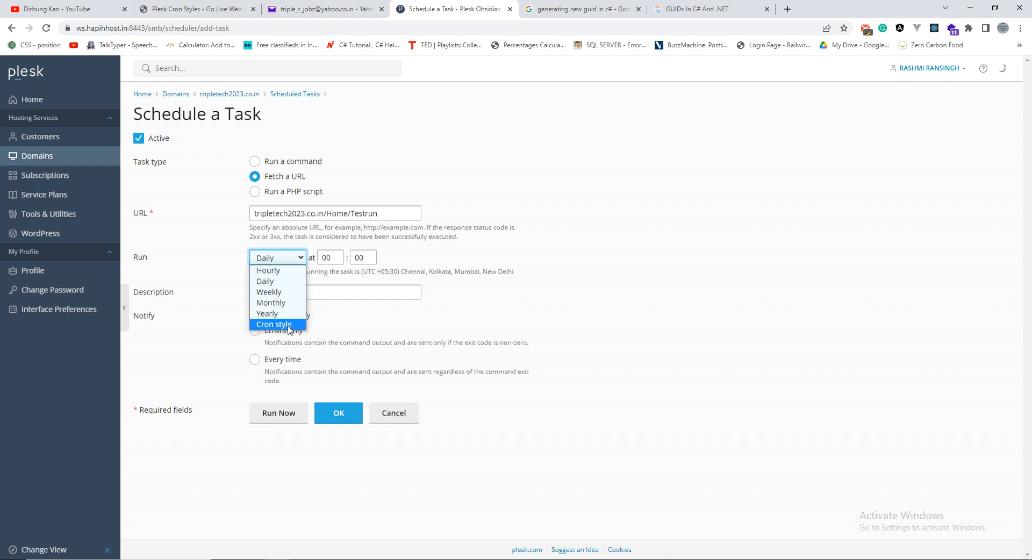
- Set the task to a Cron style schedule and bring up the Plesk cron styles reference page
left_click(274, 323)
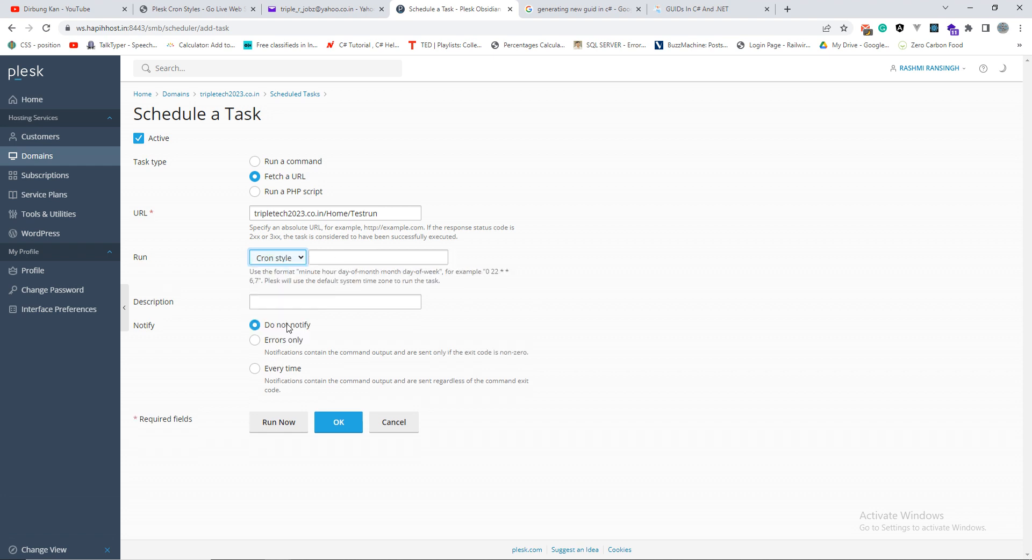
left_click(378, 257)
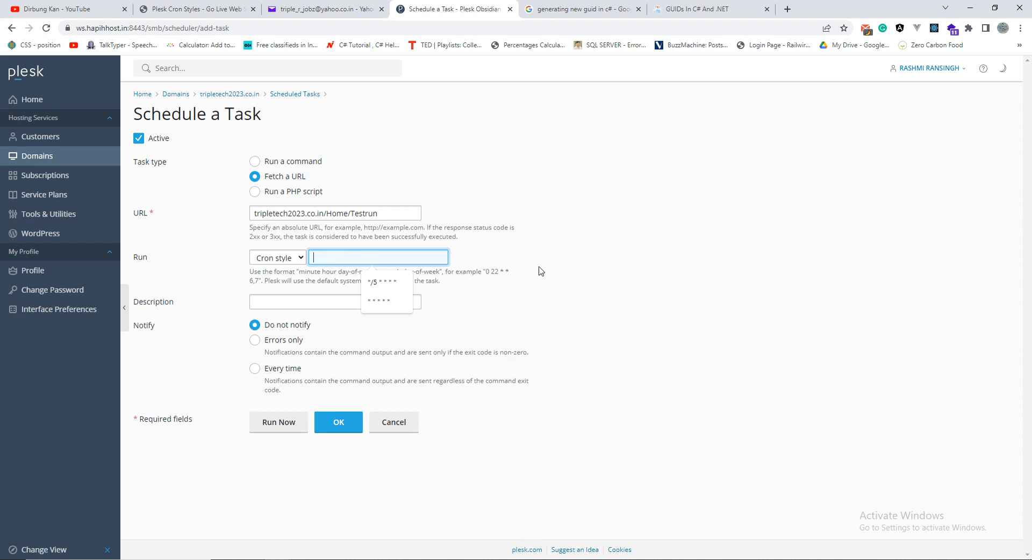
mouse_move(653, 247)
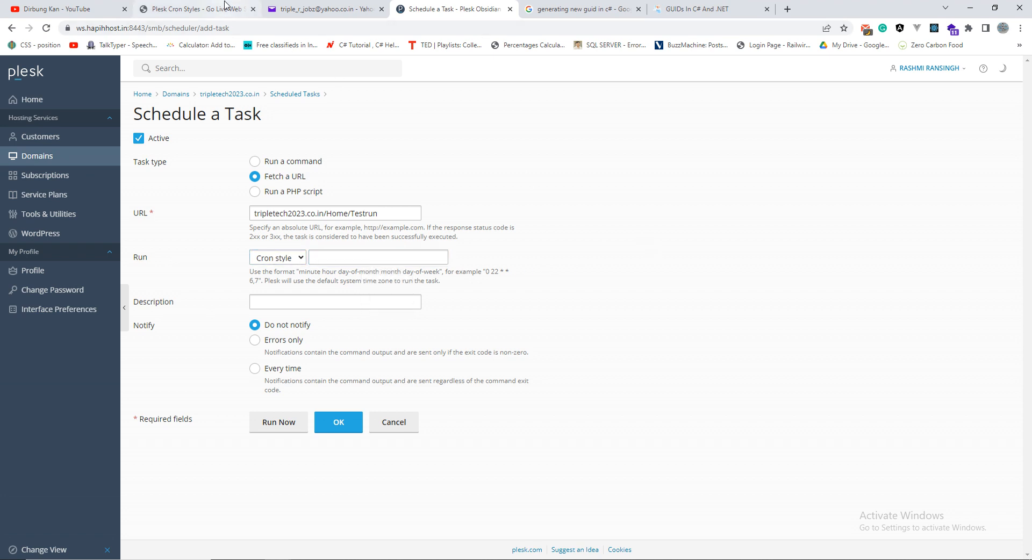
left_click(191, 9)
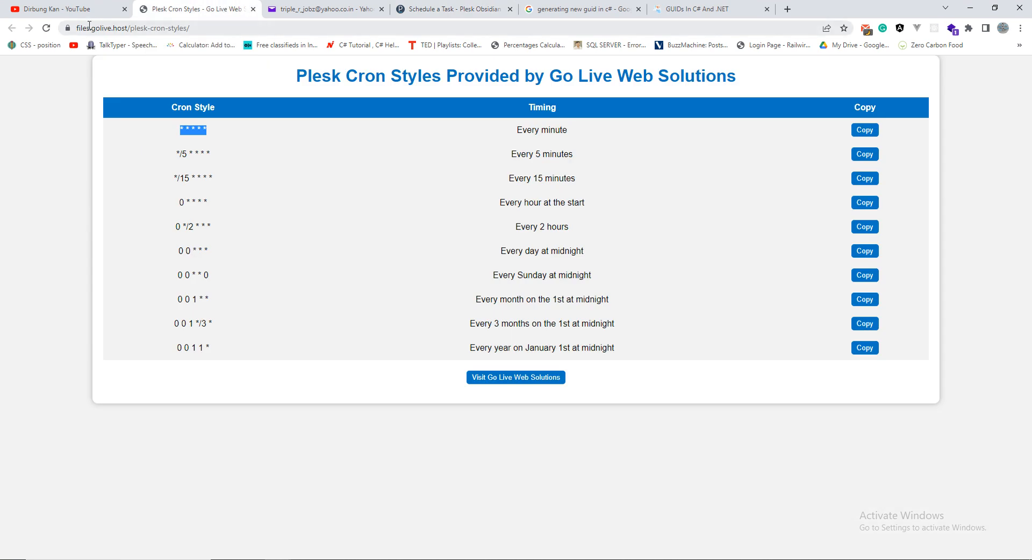
mouse_move(212, 28)
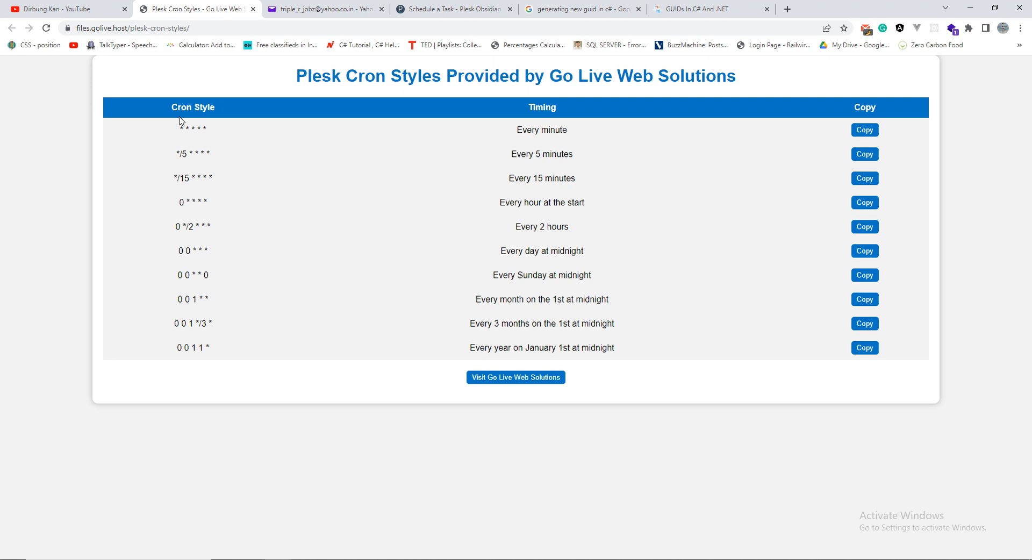
mouse_move(364, 148)
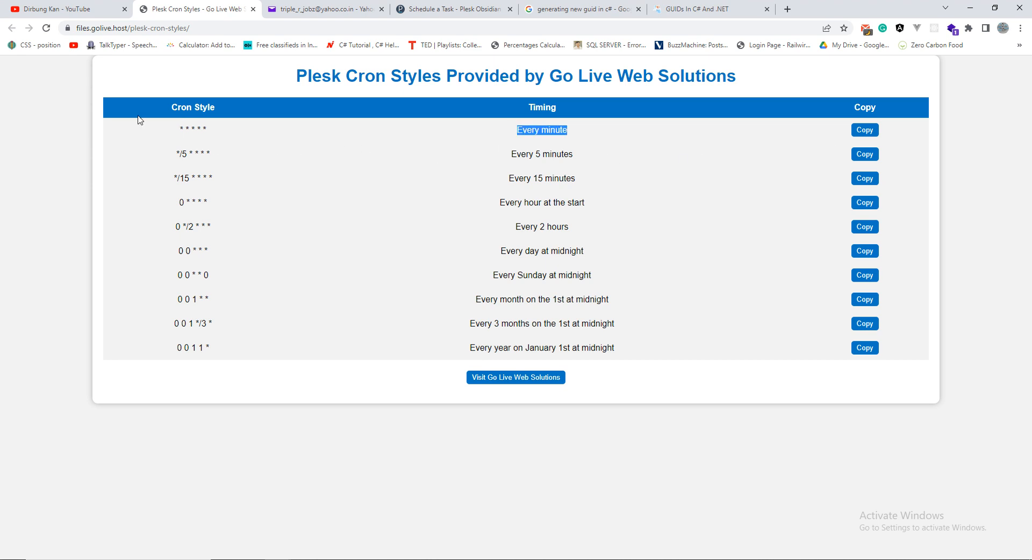
mouse_move(327, 230)
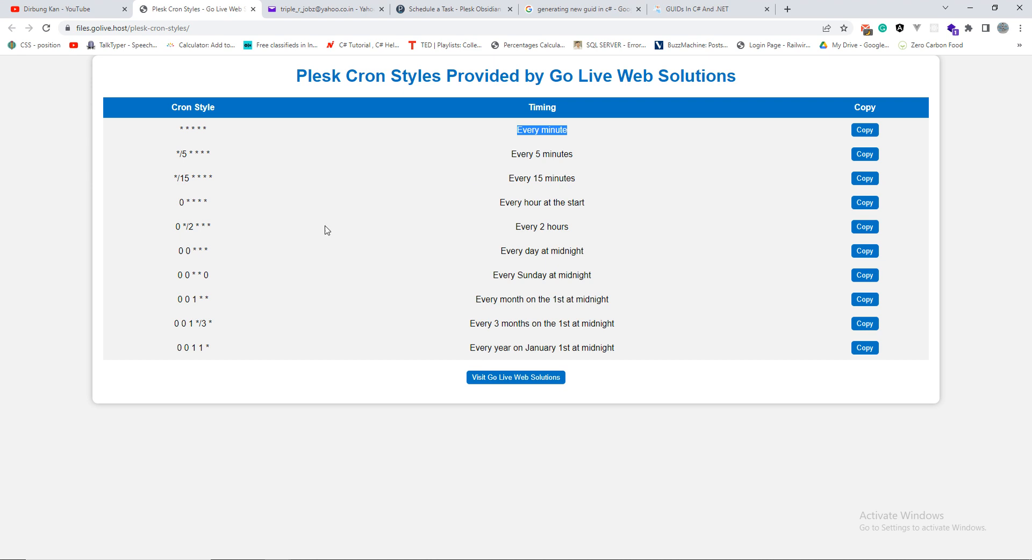
mouse_move(190, 128)
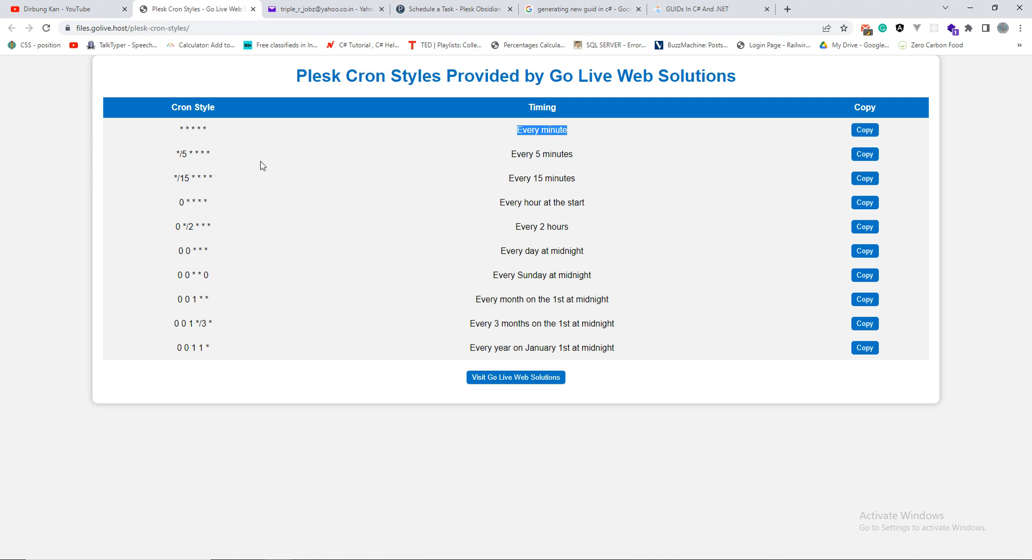
- Copy the every-minute expression '* * * * *' from the reference and return to the task form
double_click(184, 154)
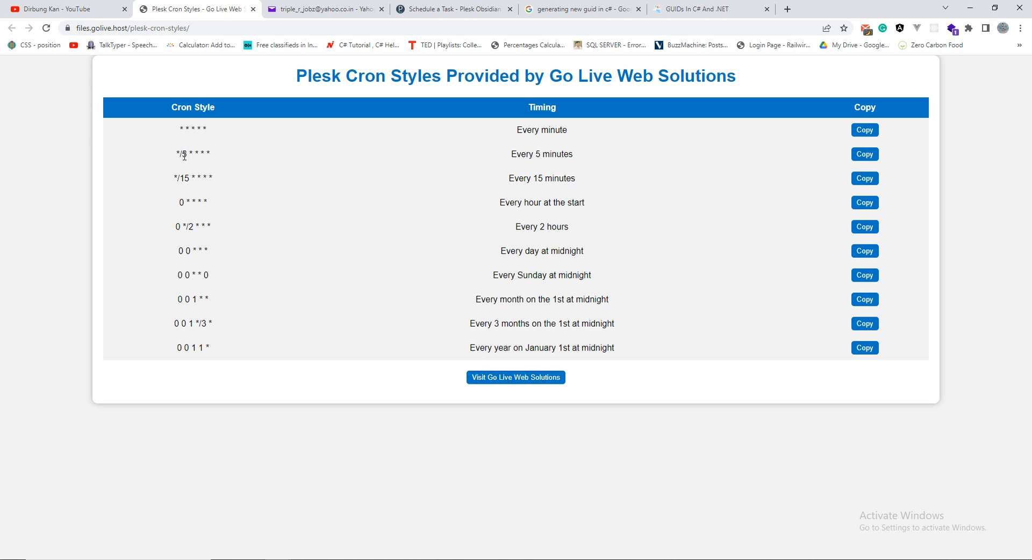
double_click(184, 153)
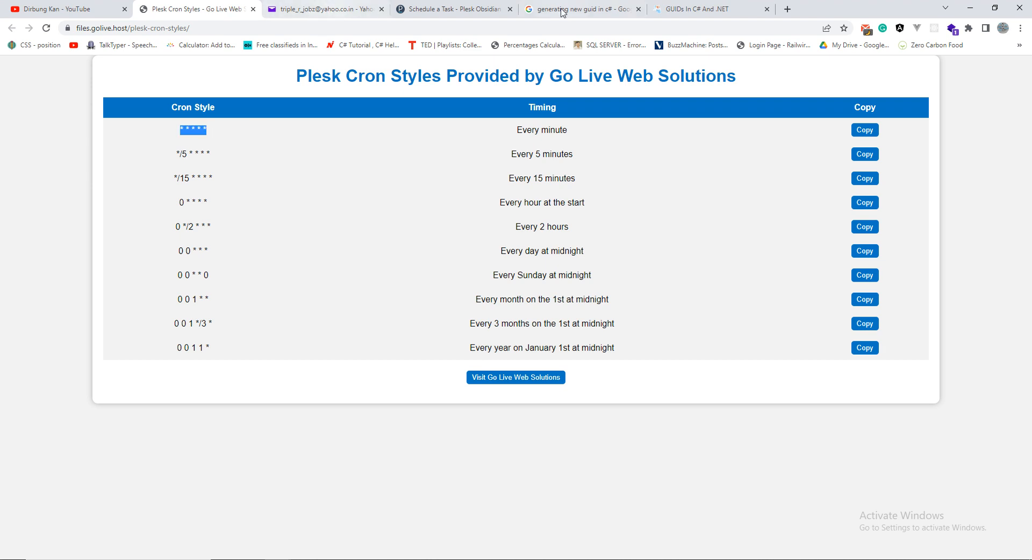
left_click(452, 9)
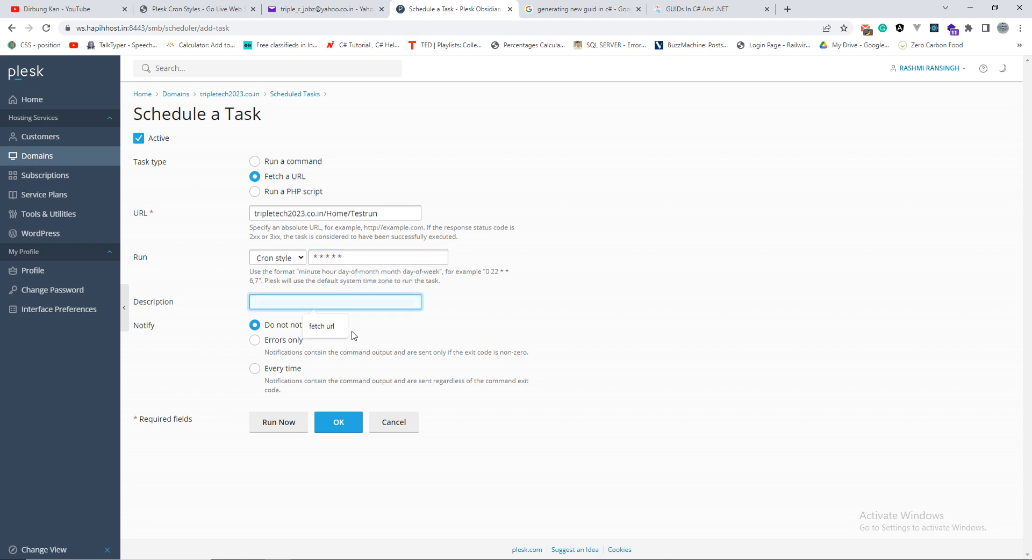
- Describe the task as 'fetch url' and set notifications to errors only
type("fetch url")
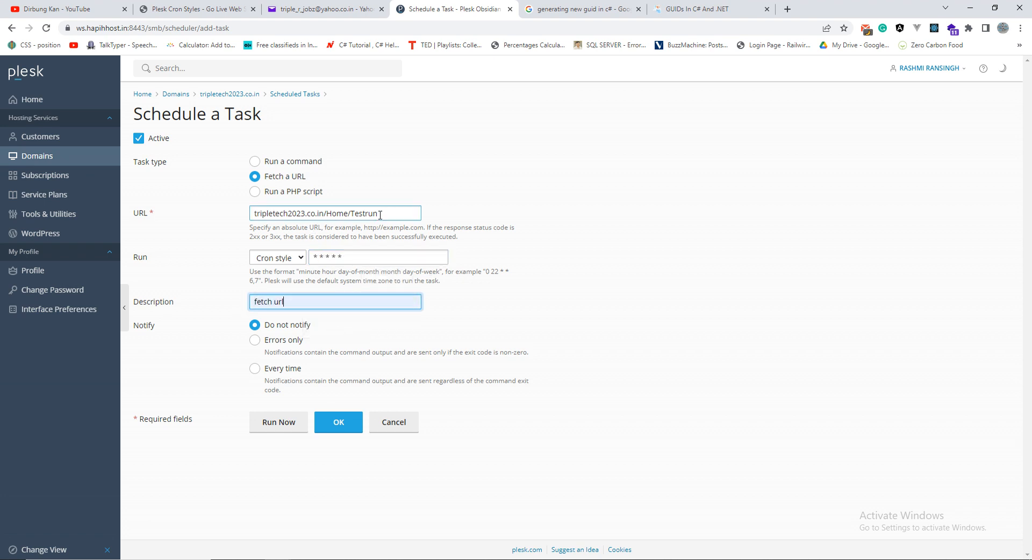
left_click(335, 301)
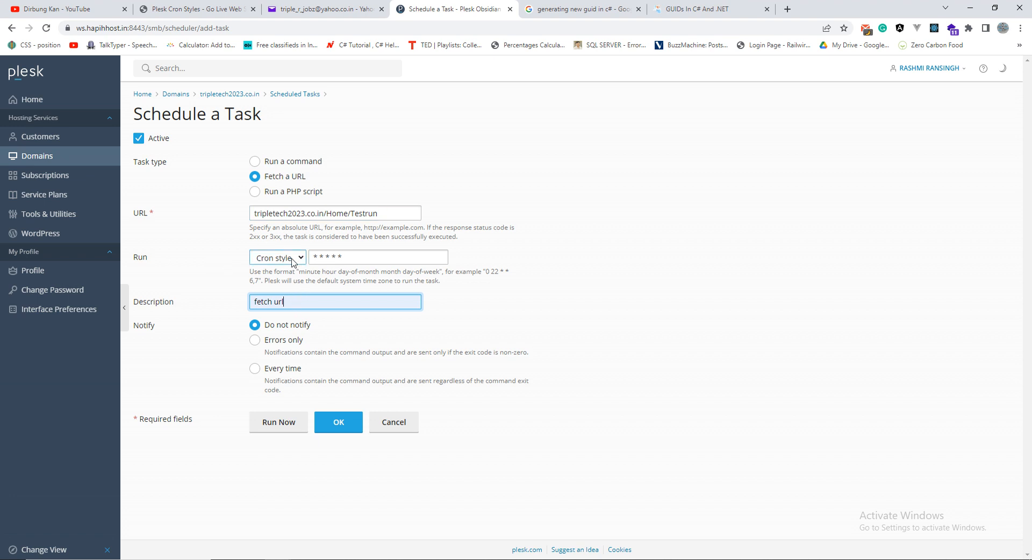
left_click(377, 257)
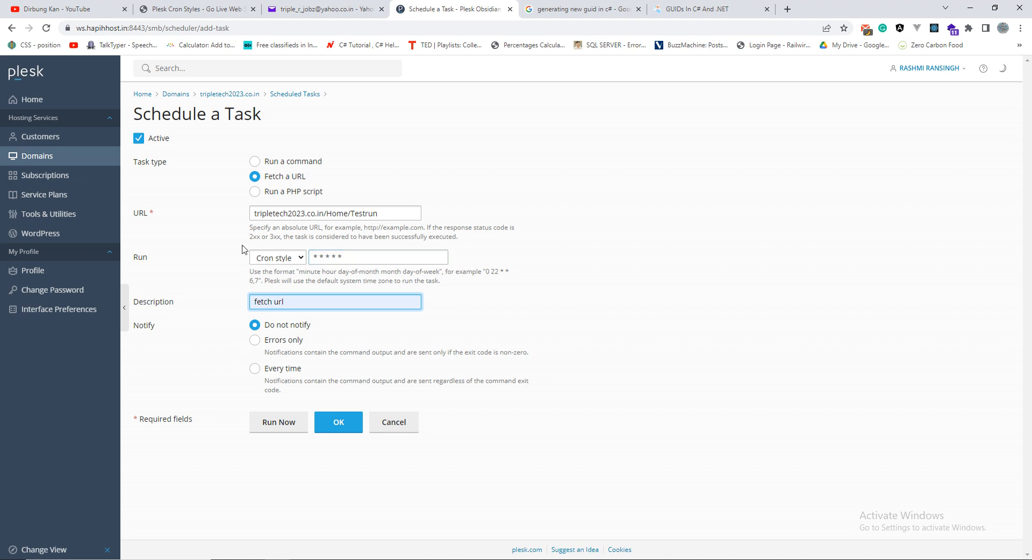
mouse_move(255, 339)
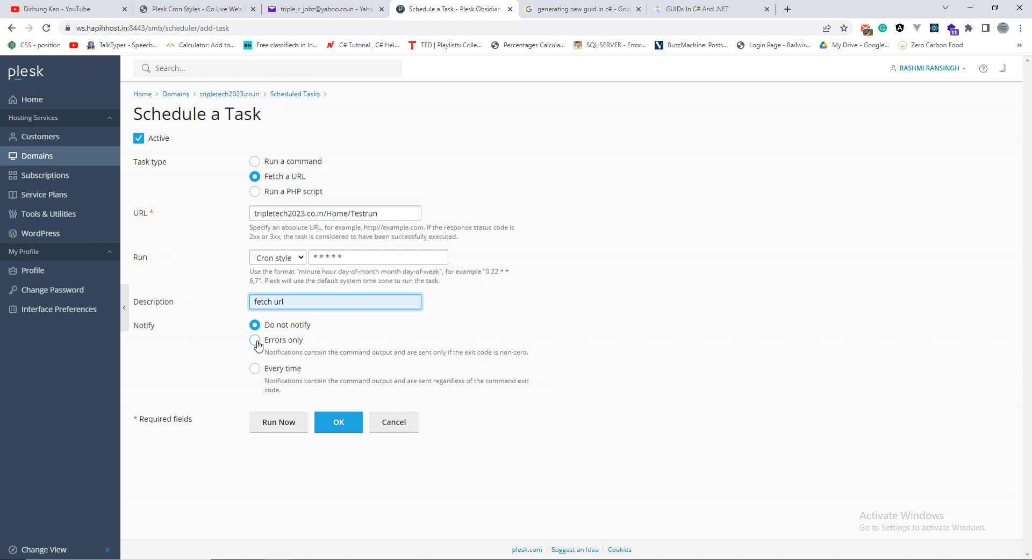
left_click(255, 340)
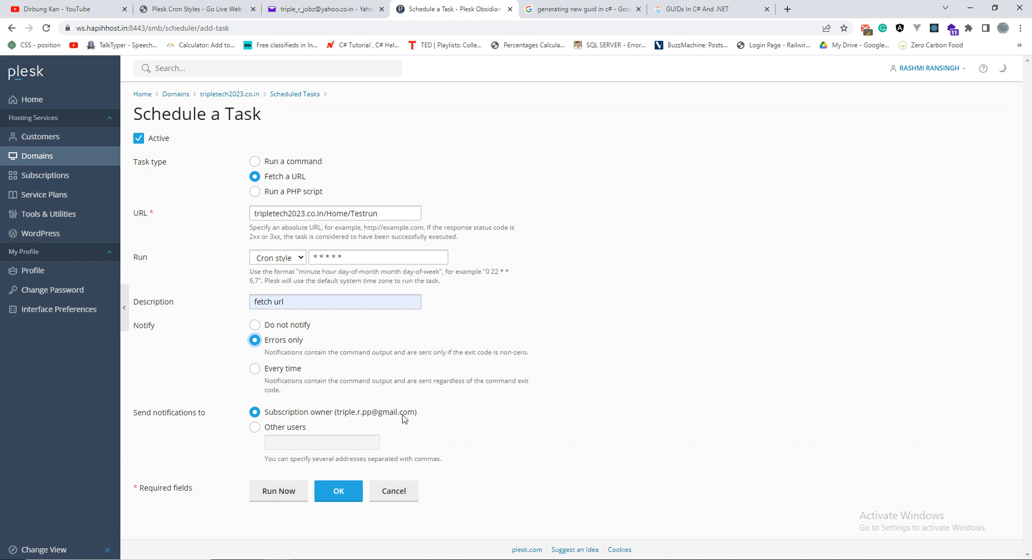
mouse_move(304, 367)
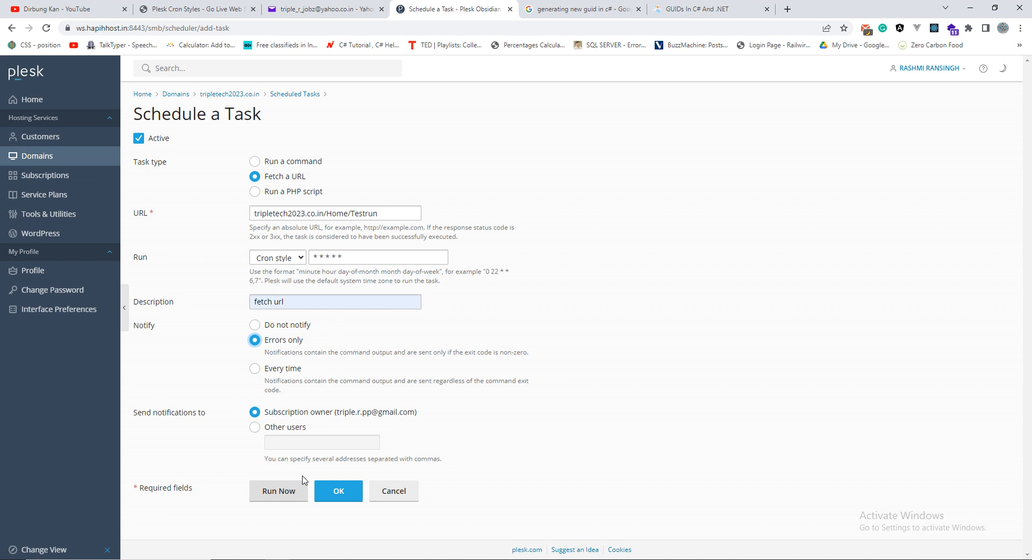
- Save the new every-minute fetch-URL task and move to the tbltest22 query in SSMS
left_click(337, 491)
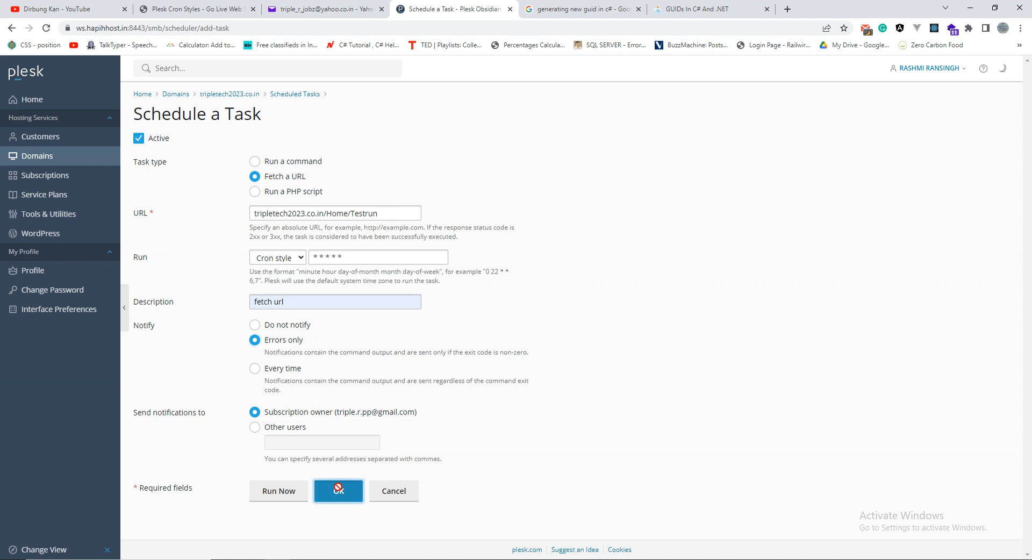
left_click(338, 491)
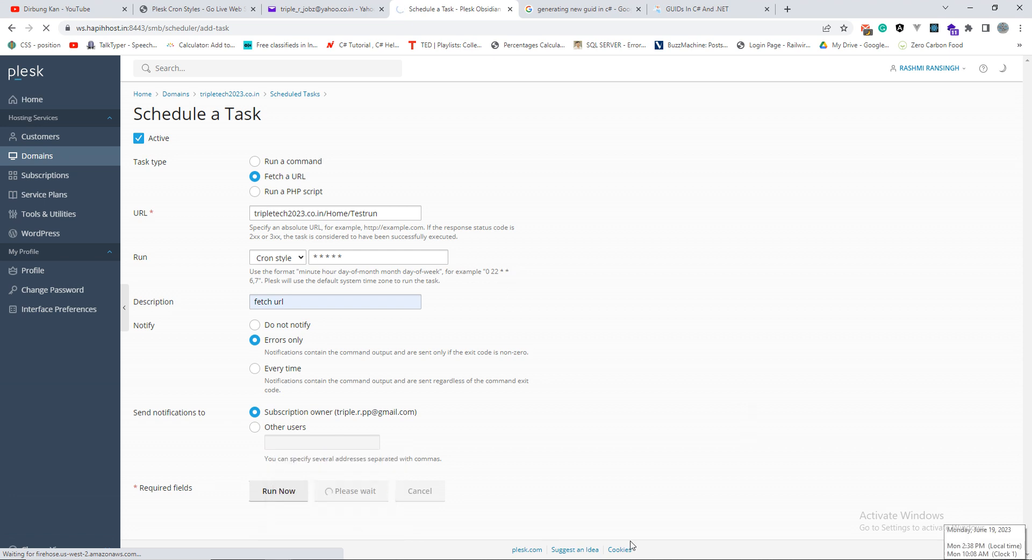
left_click(277, 491)
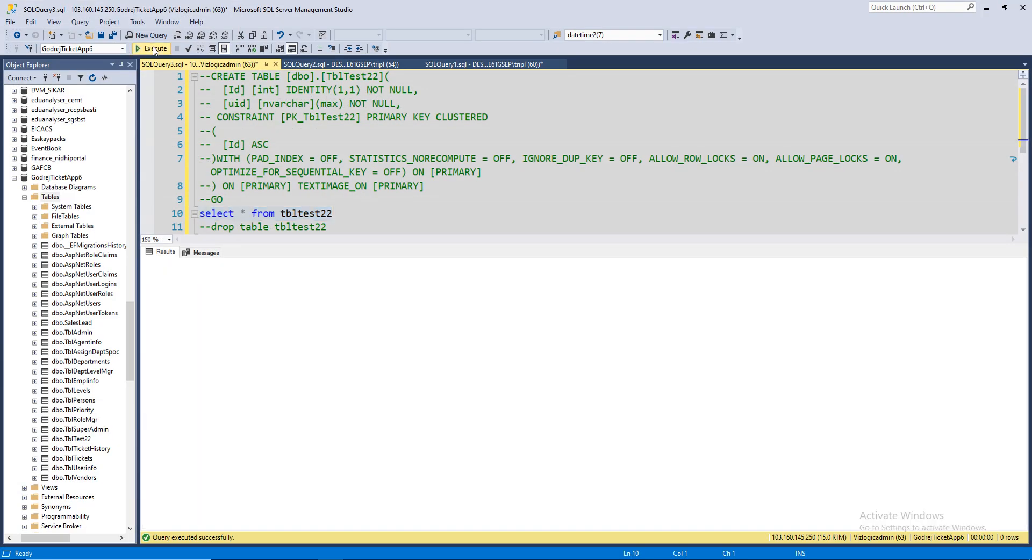
- Run select * from tbltest22 to confirm the table has no rows yet
left_click(151, 49)
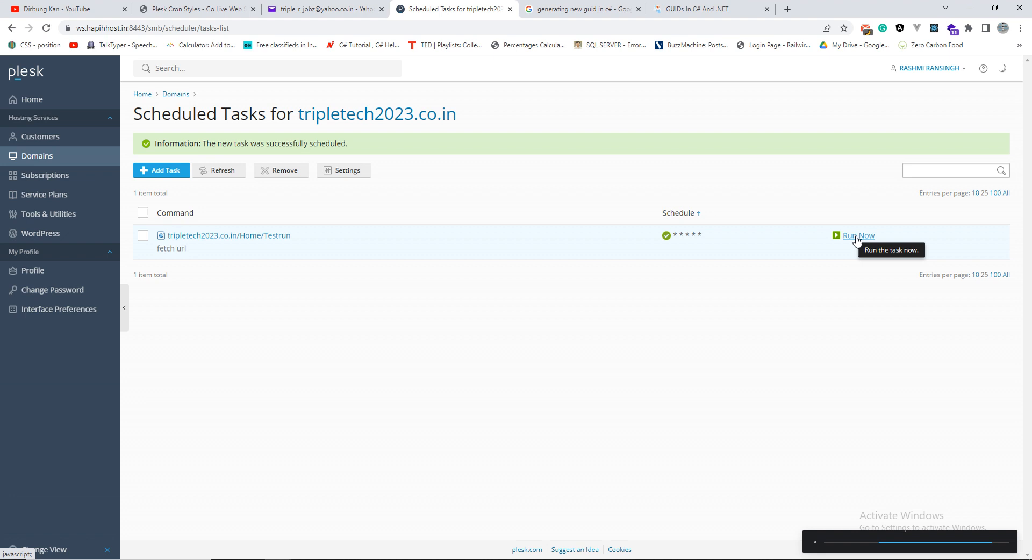
- Run the Testrun fetch task immediately so it completes with status 200
left_click(858, 236)
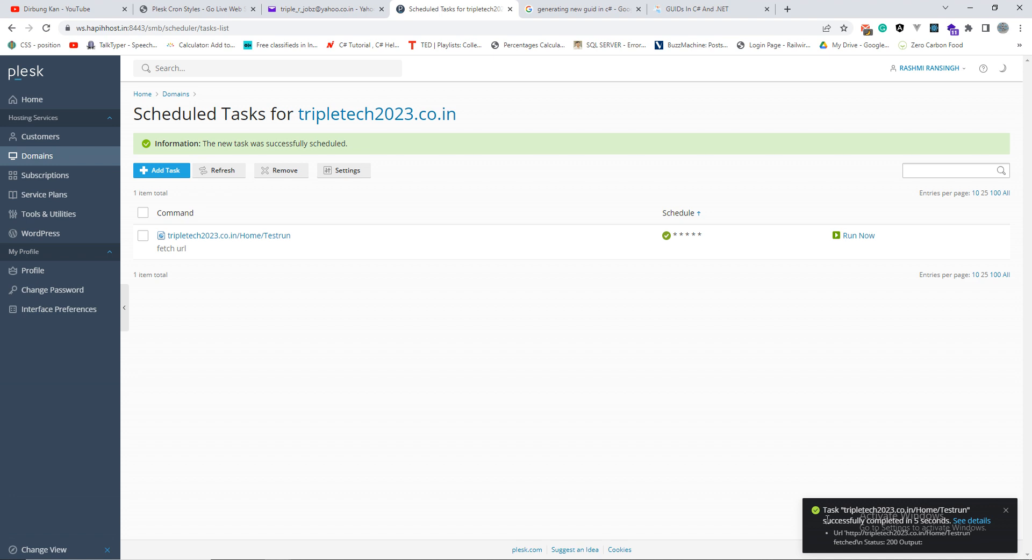
mouse_move(793, 532)
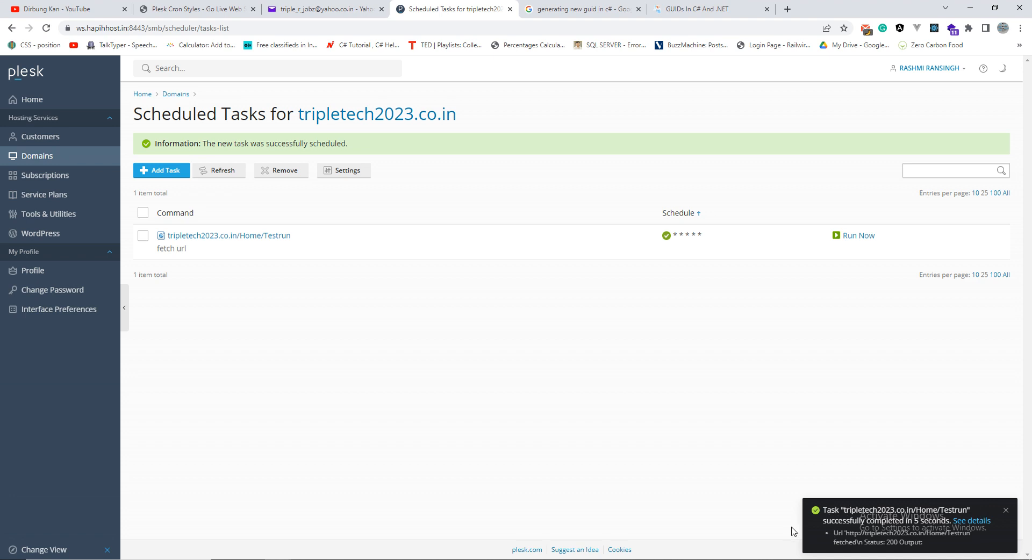
mouse_move(946, 532)
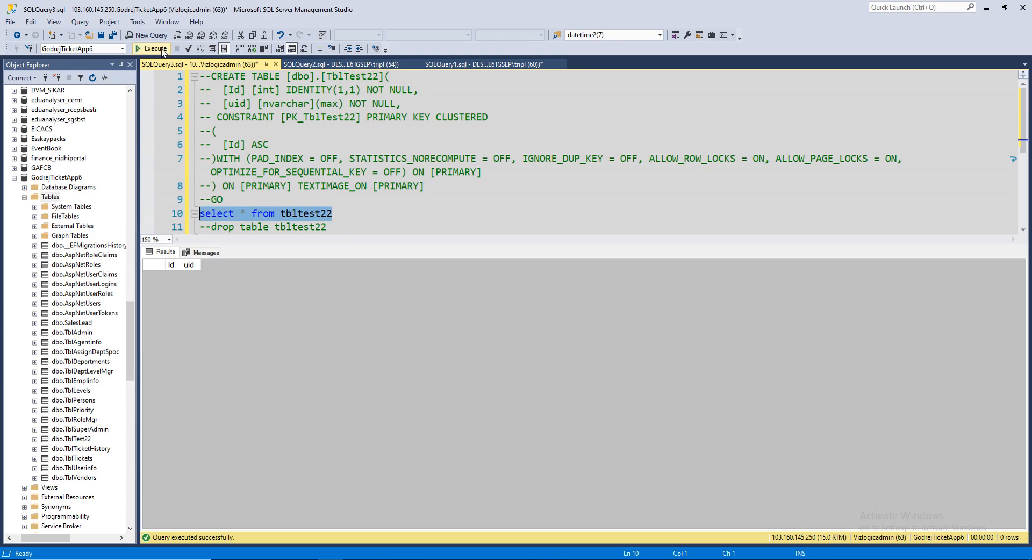
- Rerun the tbltest22 query to confirm two rows with generated GUIDs
left_click(154, 49)
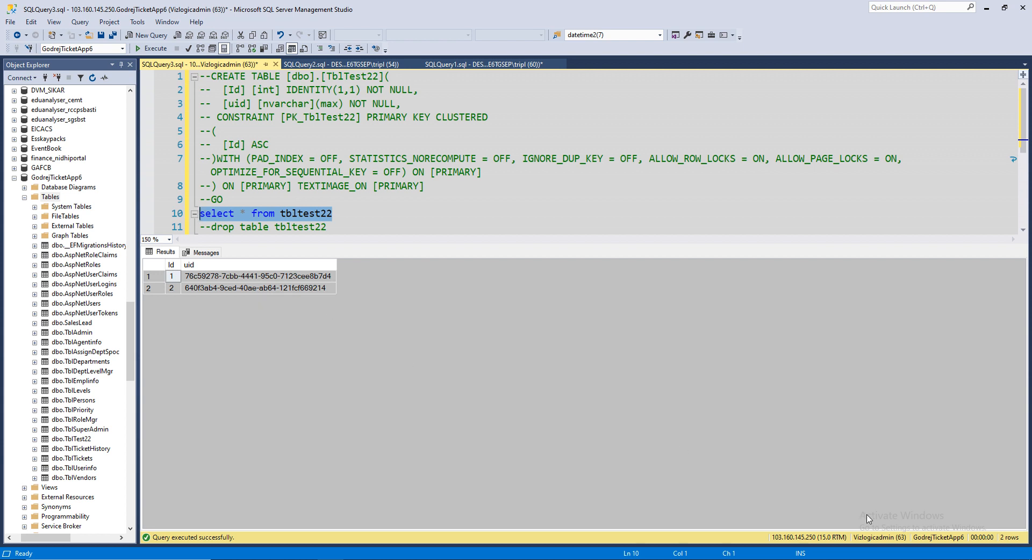
mouse_move(277, 313)
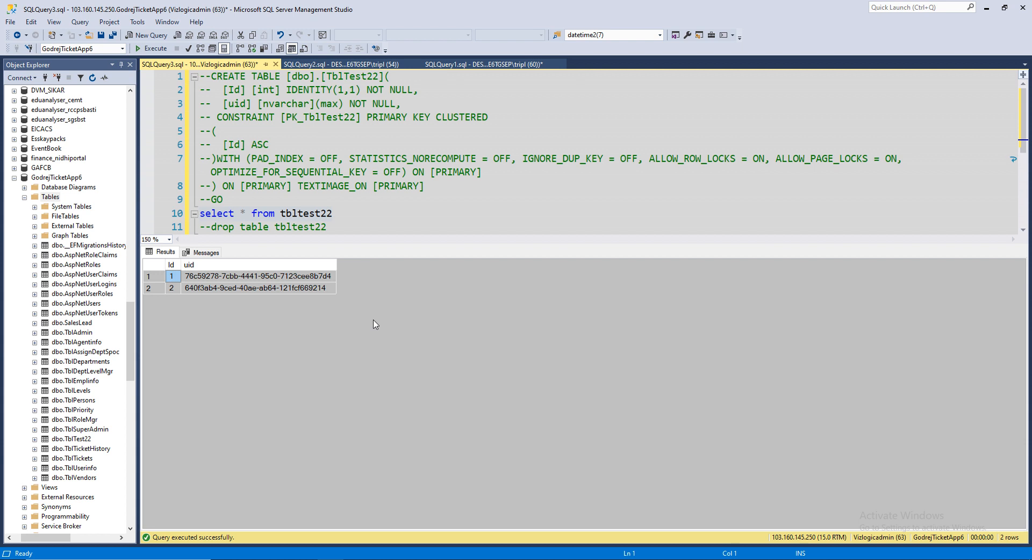
mouse_move(353, 354)
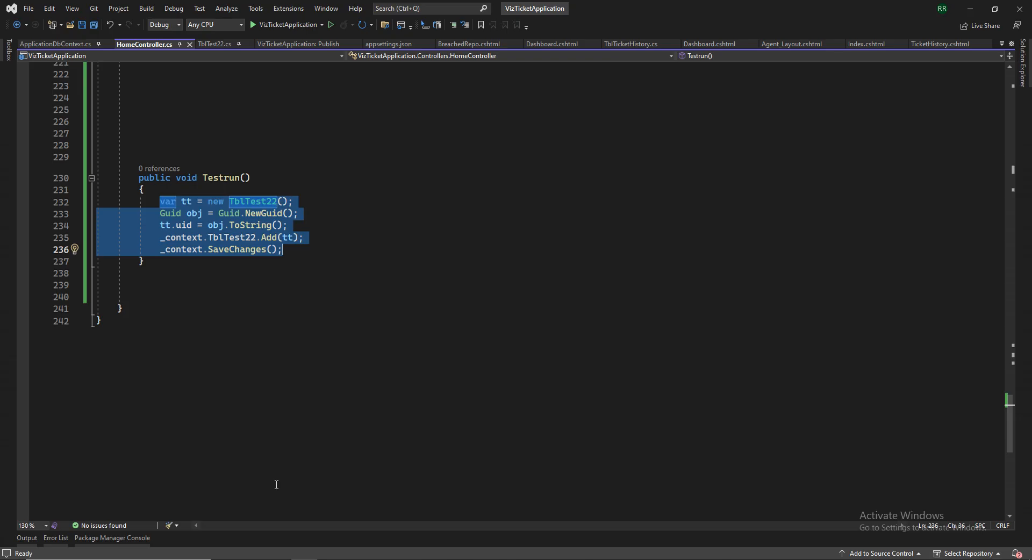
- Highlight the Testrun statements that save a new GUID row to TblTest22
left_click(159, 201)
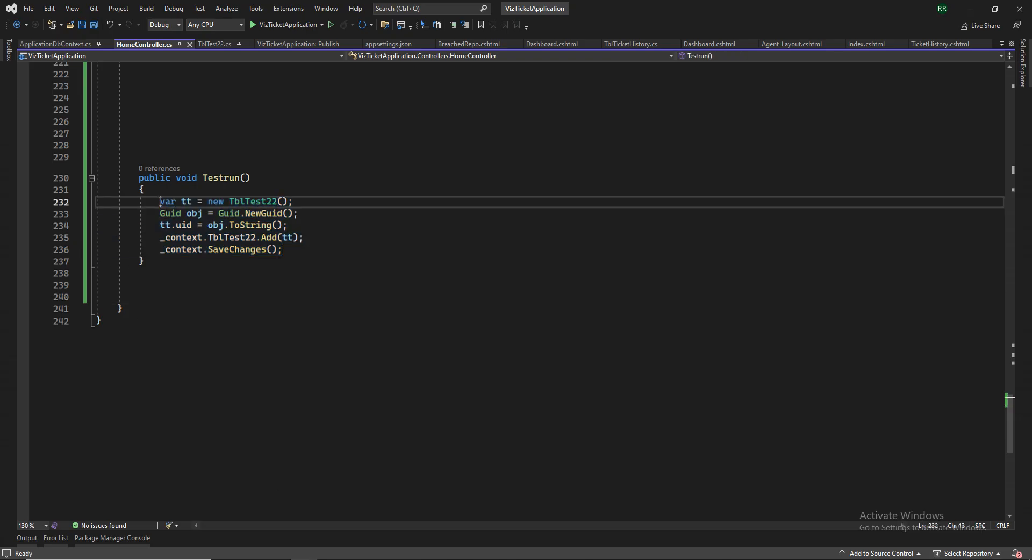
left_click_drag(160, 201, 282, 249)
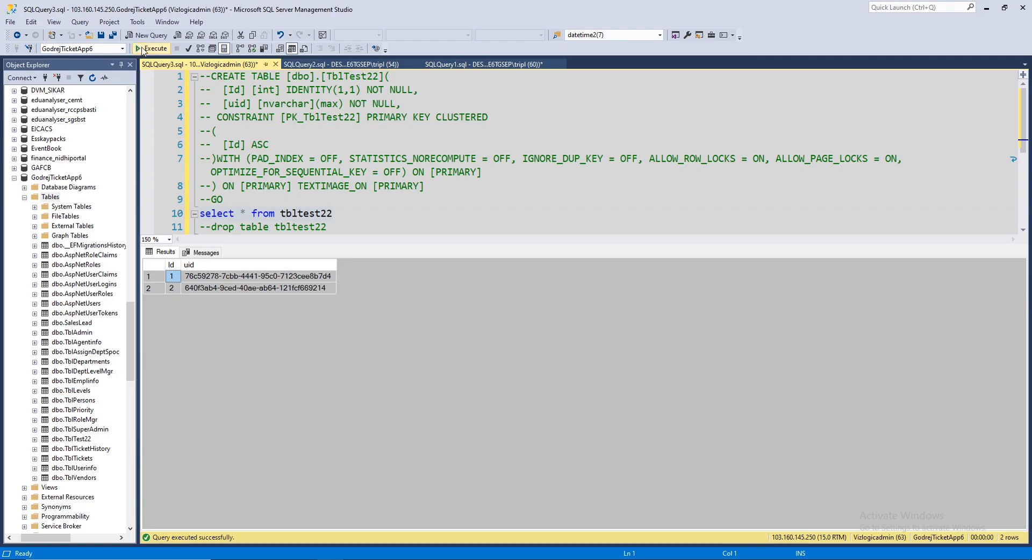
- Rerun select * from tbltest22, which still returns two GUID rows
left_click(152, 48)
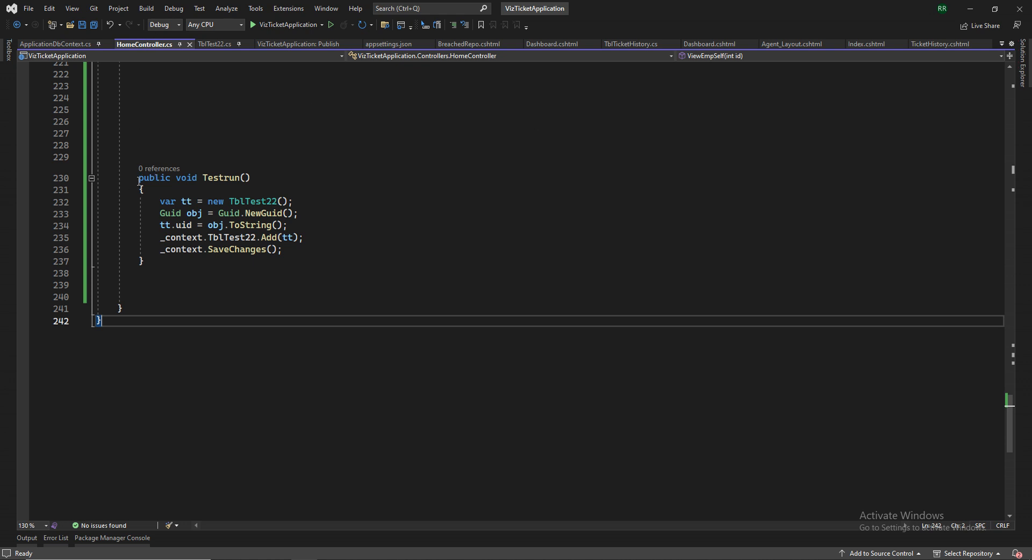
- Highlight the _context save lines in Testrun and show ApplicationDbContext.cs
left_click_drag(139, 177, 145, 261)
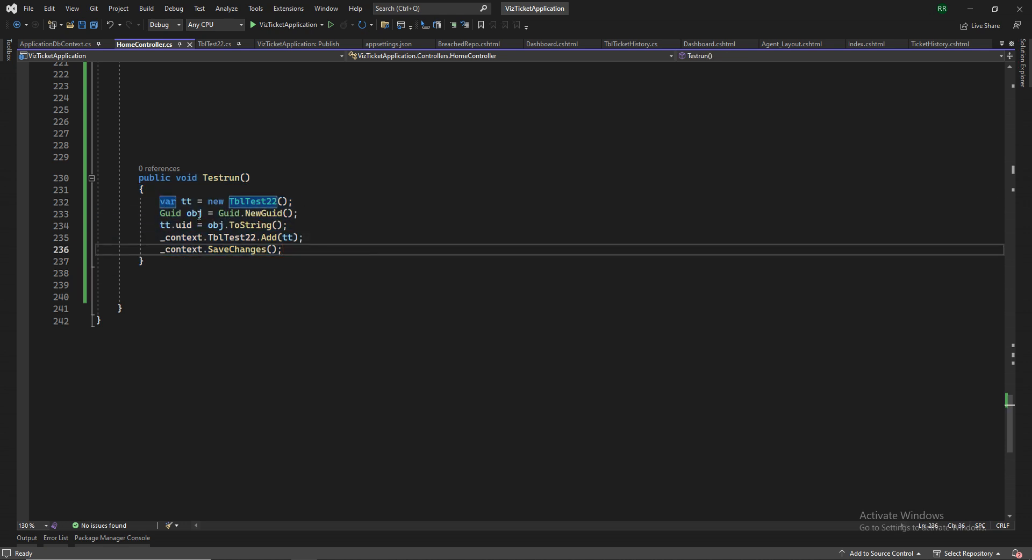
mouse_move(170, 212)
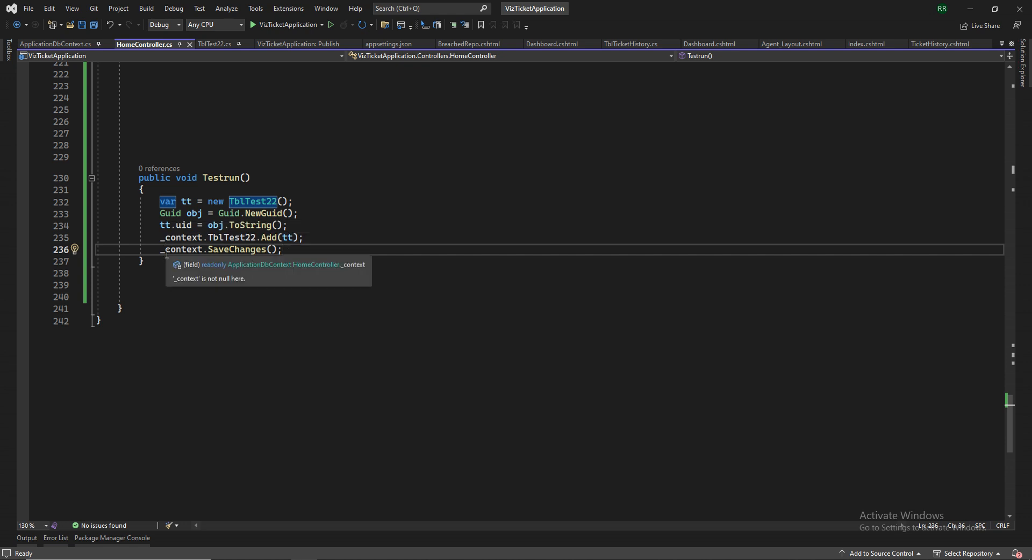
mouse_move(338, 255)
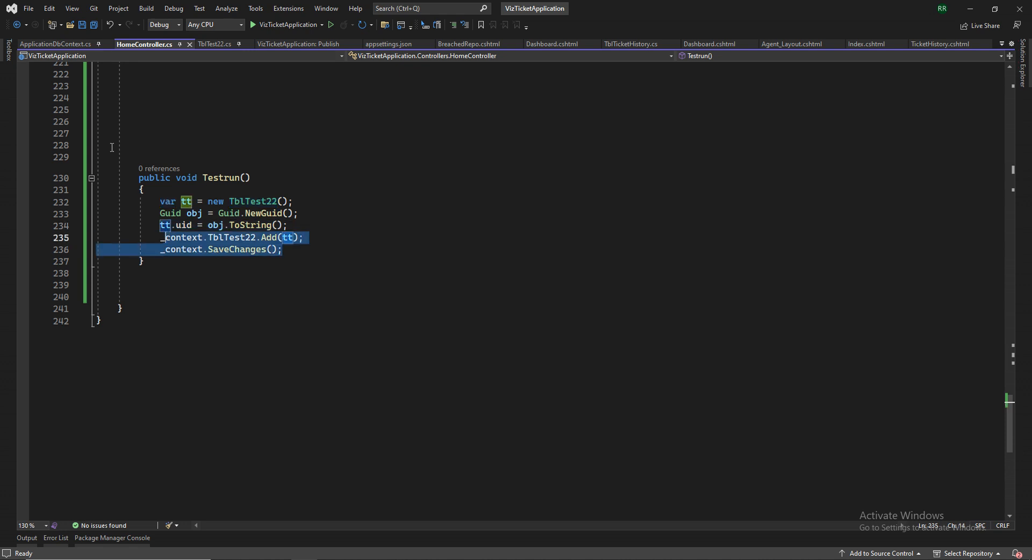
left_click(55, 43)
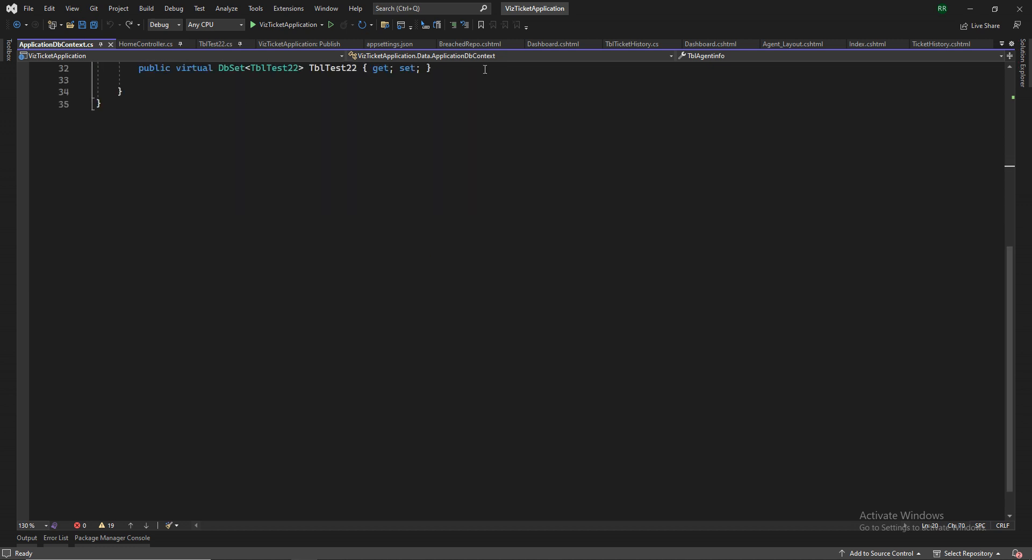
- Review TblTest22.cs and ApplicationDbContext.cs, ending back on HomeController's Testrun method
left_click(215, 43)
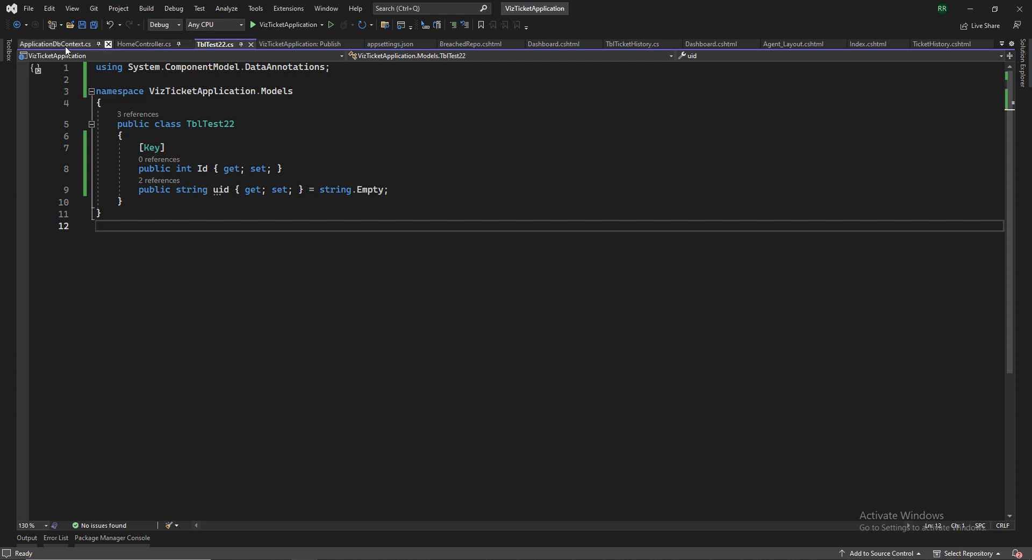
left_click(56, 44)
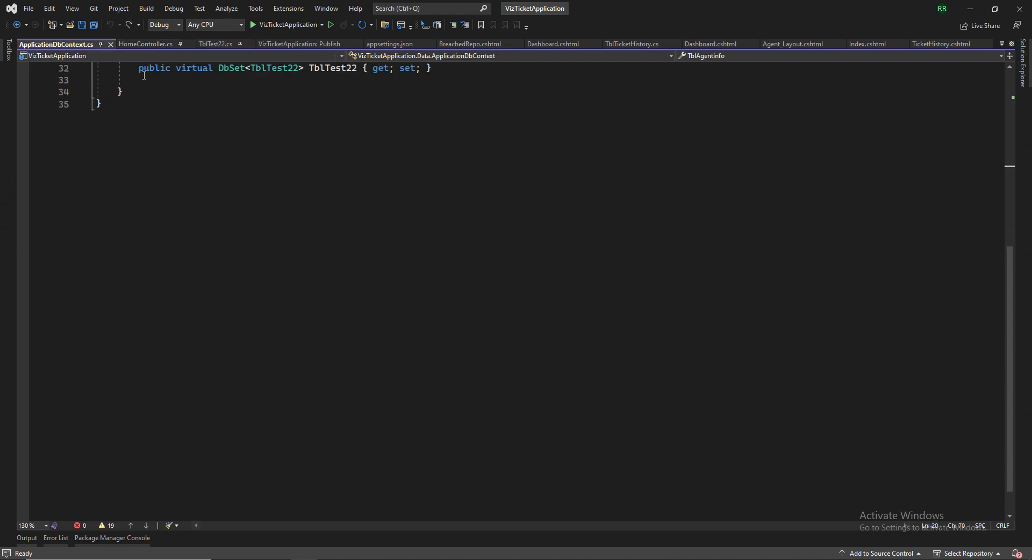
left_click(145, 44)
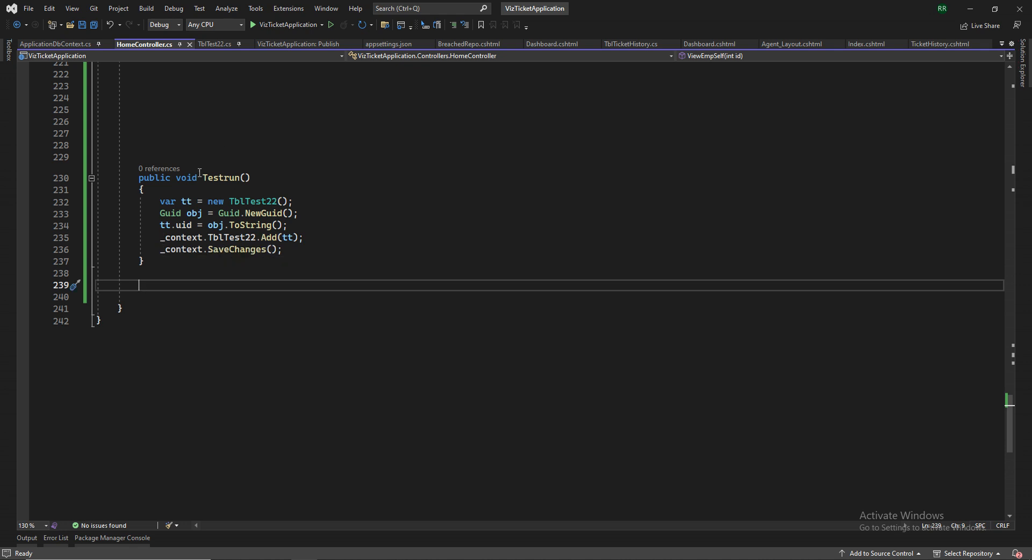
mouse_move(320, 245)
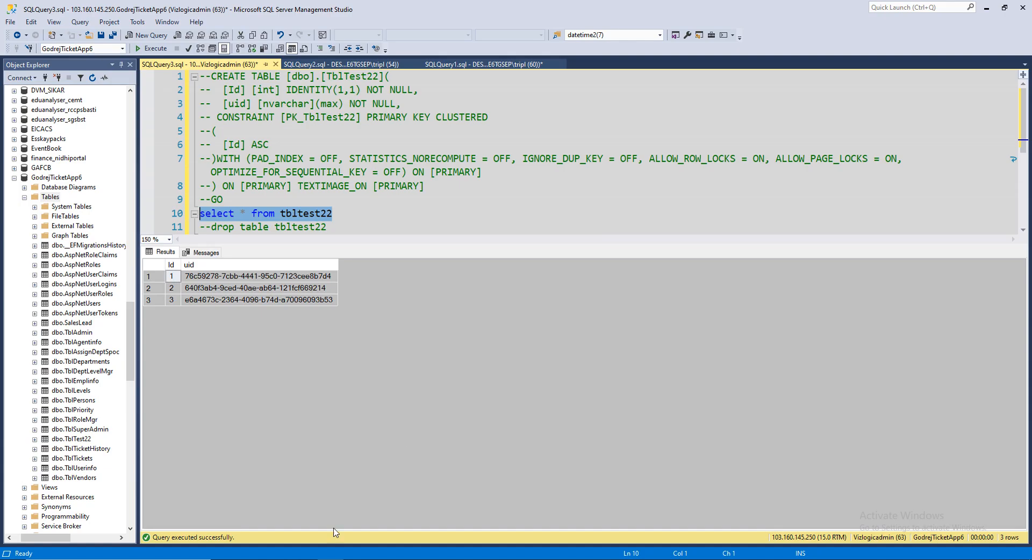
- Rerun the tbltest22 query, now returning four rows, and inspect the newest uid GUID
left_click(152, 49)
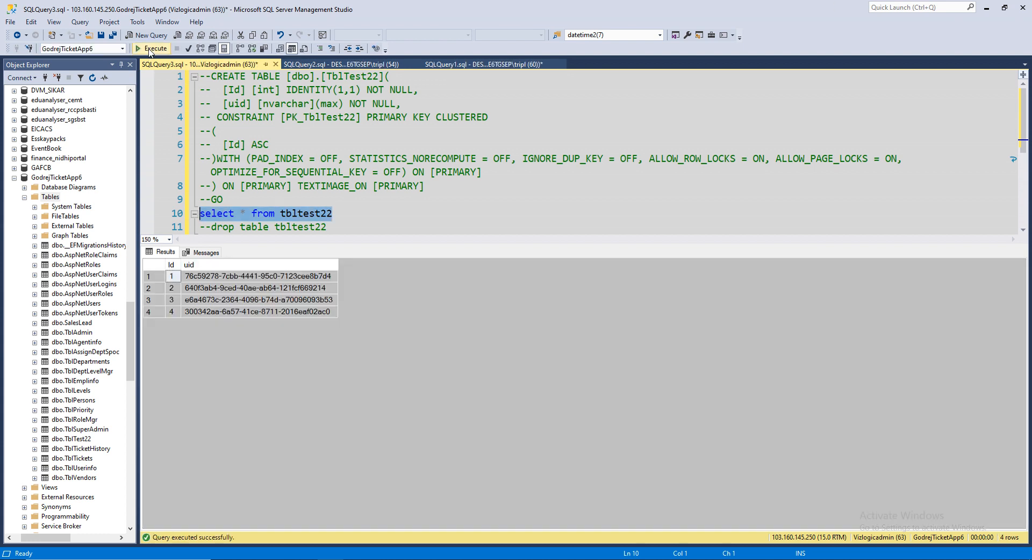
left_click(258, 312)
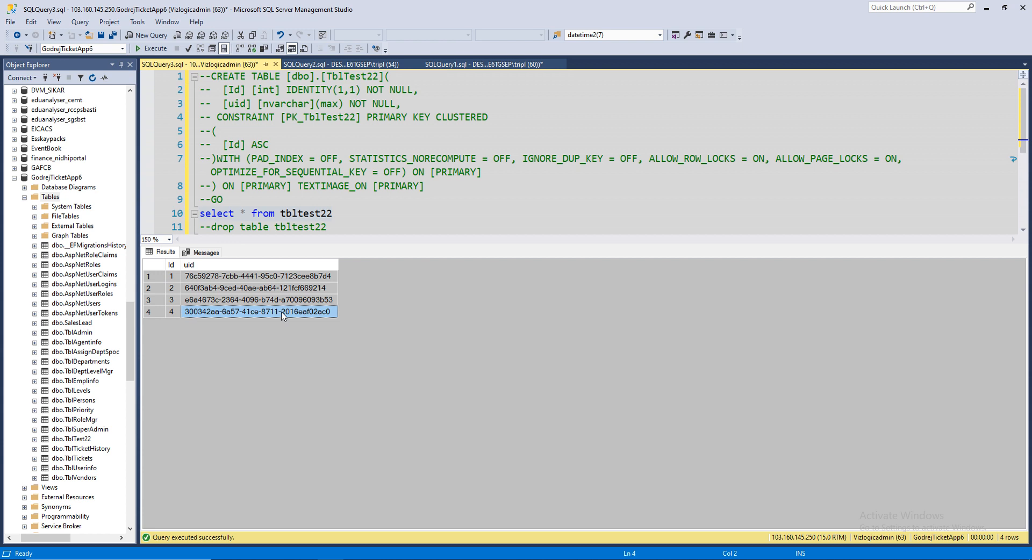
mouse_move(280, 314)
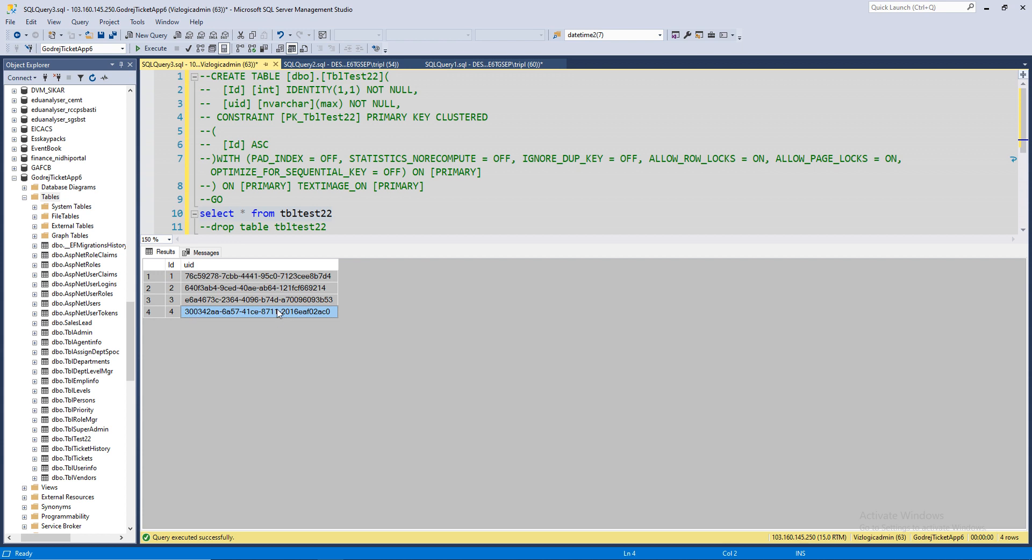
mouse_move(268, 551)
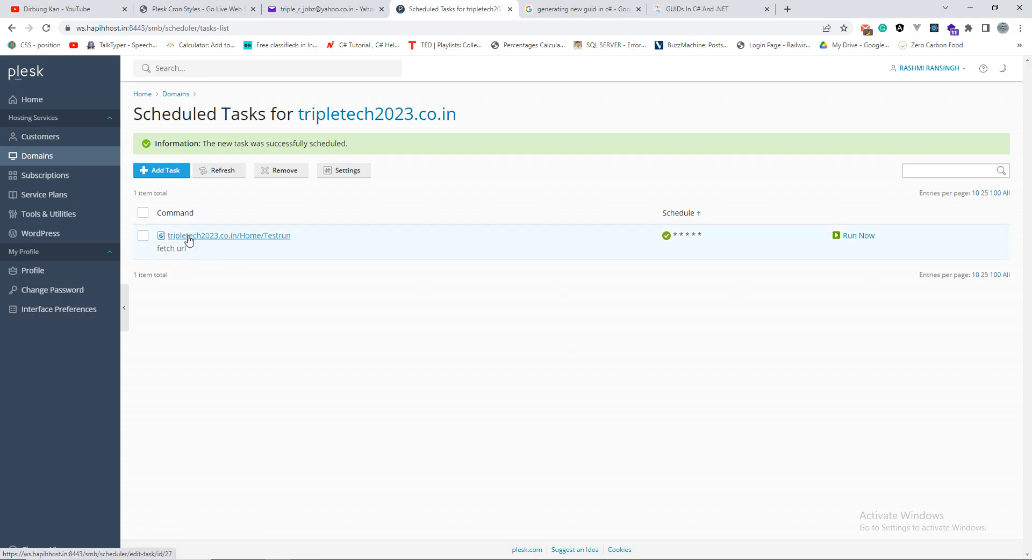
- Bring up the Testrun task's edit form and recheck tbltest22, now at five GUID rows
left_click(228, 236)
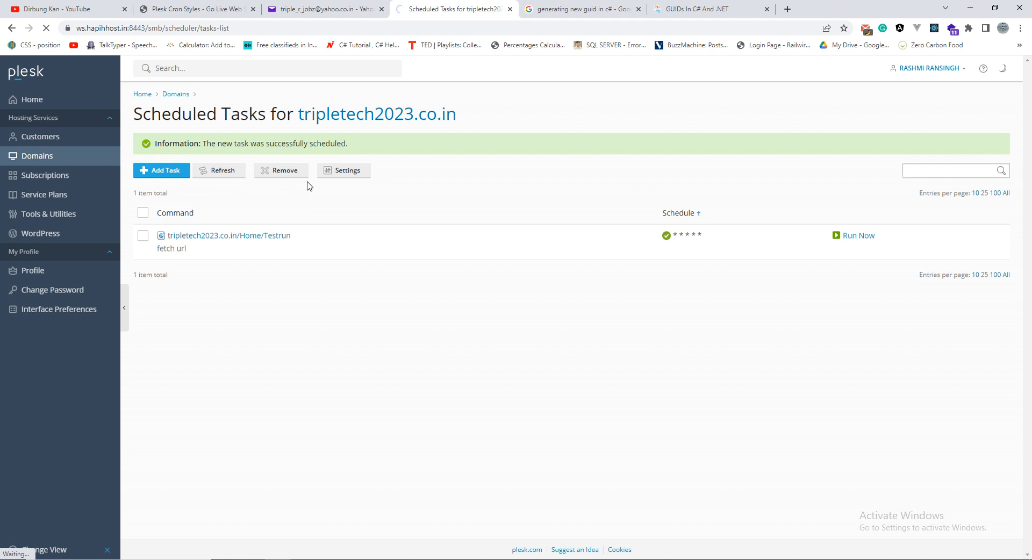
left_click(225, 235)
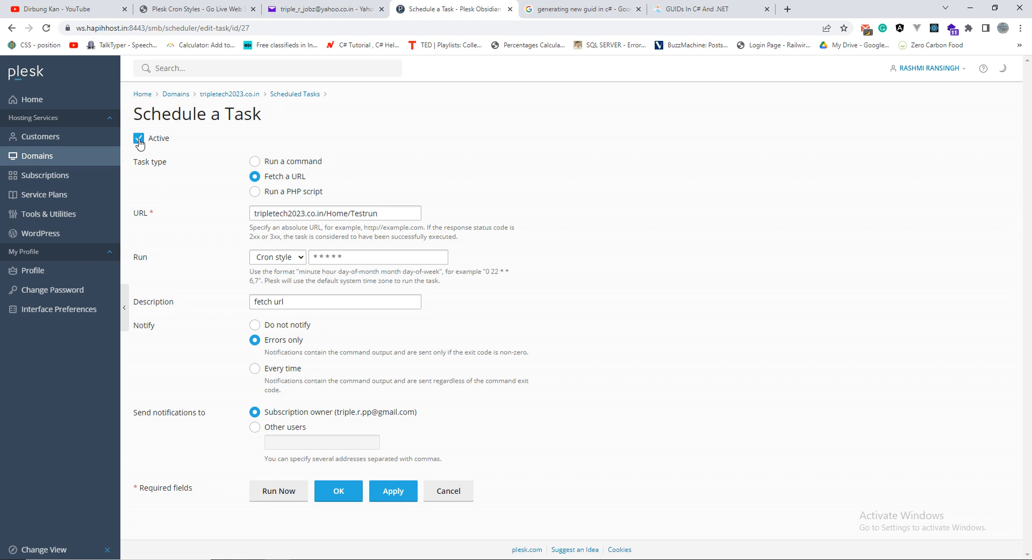
mouse_move(197, 209)
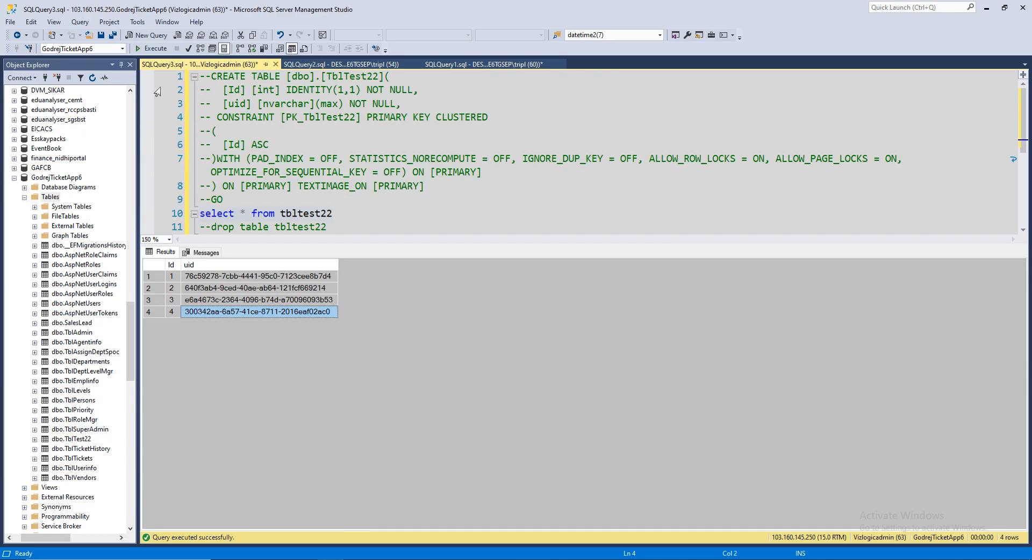
left_click(152, 48)
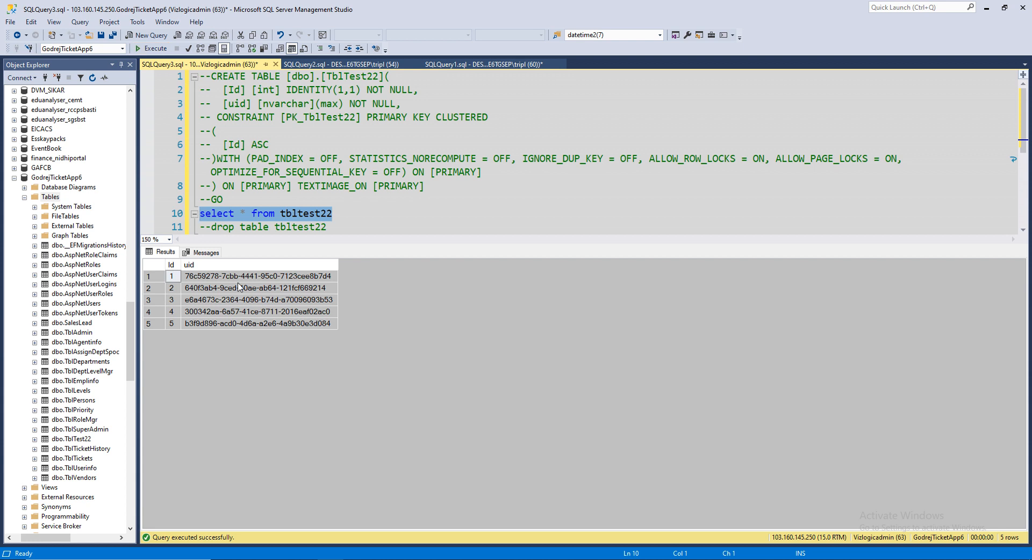
left_click(259, 323)
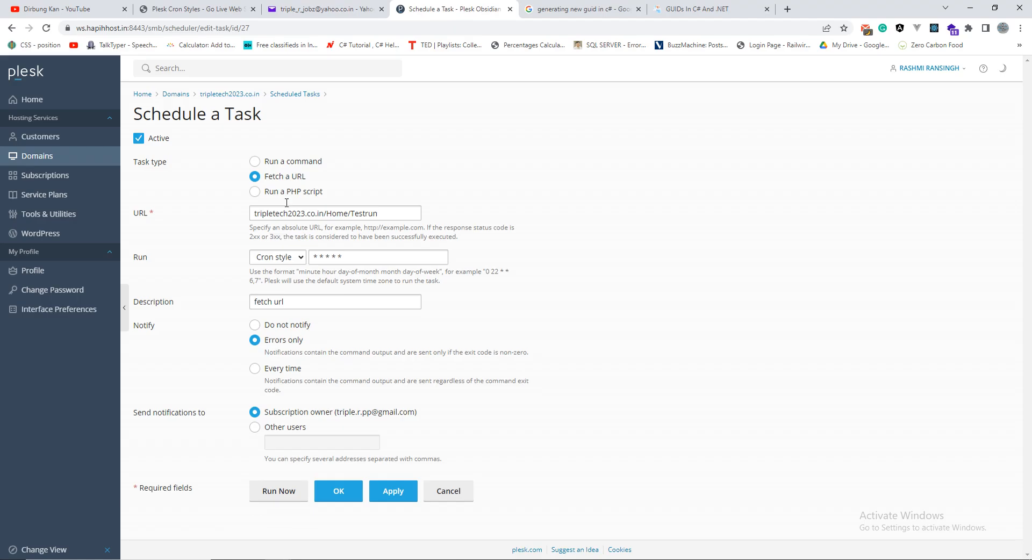
- Clear Active on the Testrun fetch task and save with OK until Plesk confirms the update
left_click(138, 139)
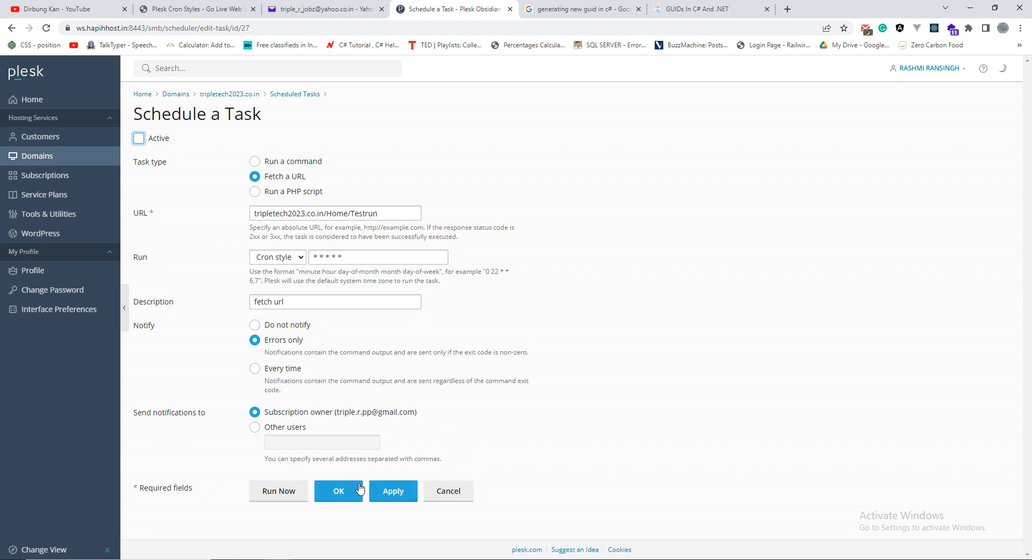
left_click(338, 490)
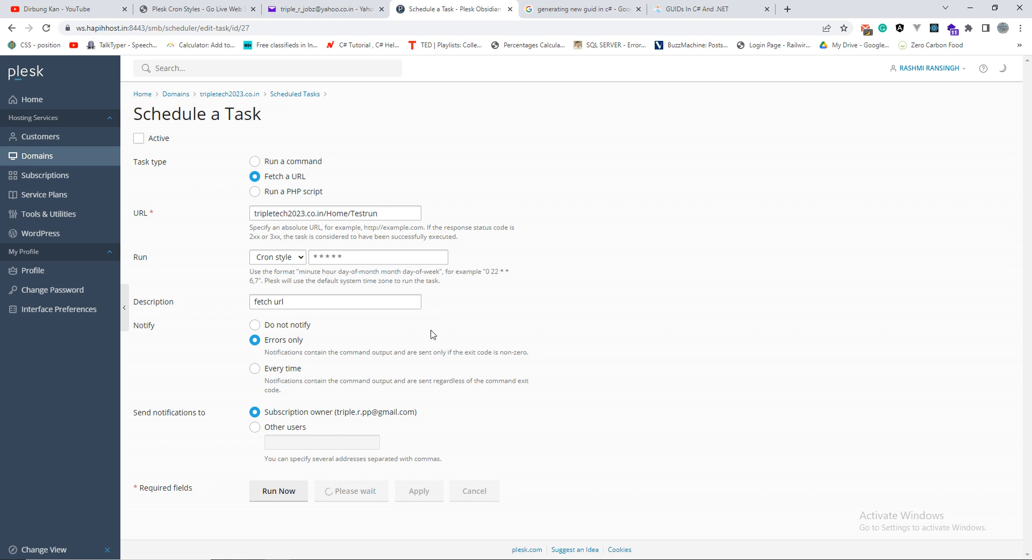
left_click(277, 490)
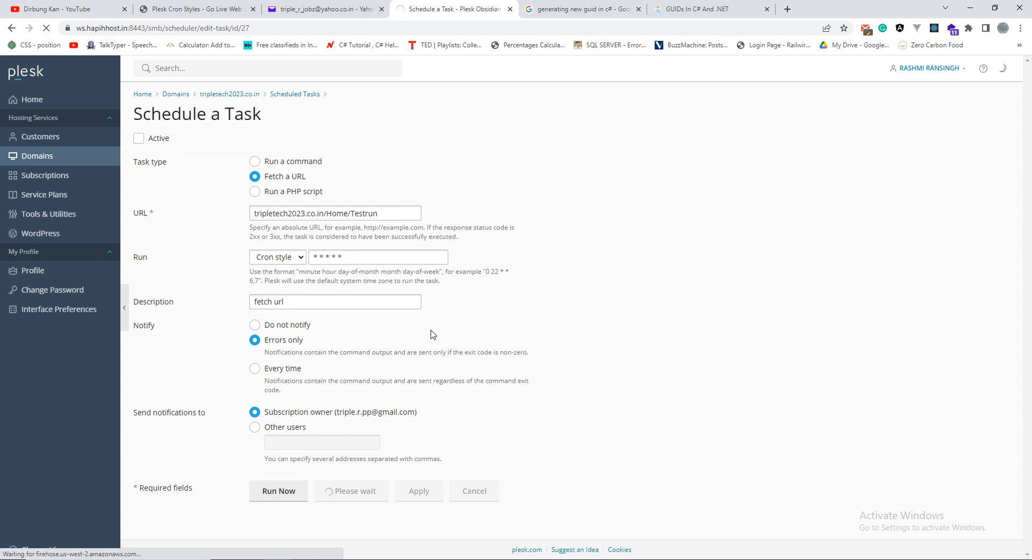
mouse_move(131, 133)
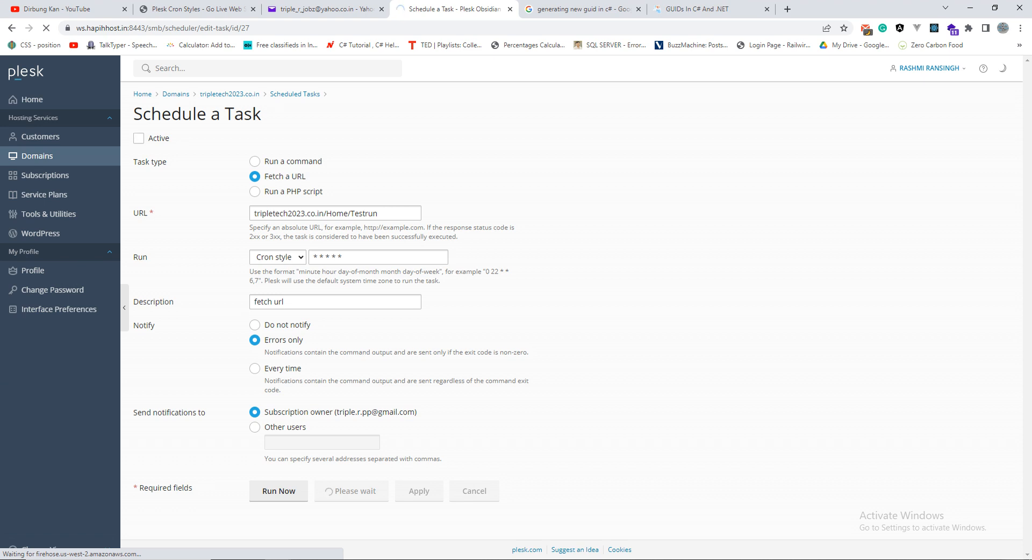
left_click(418, 492)
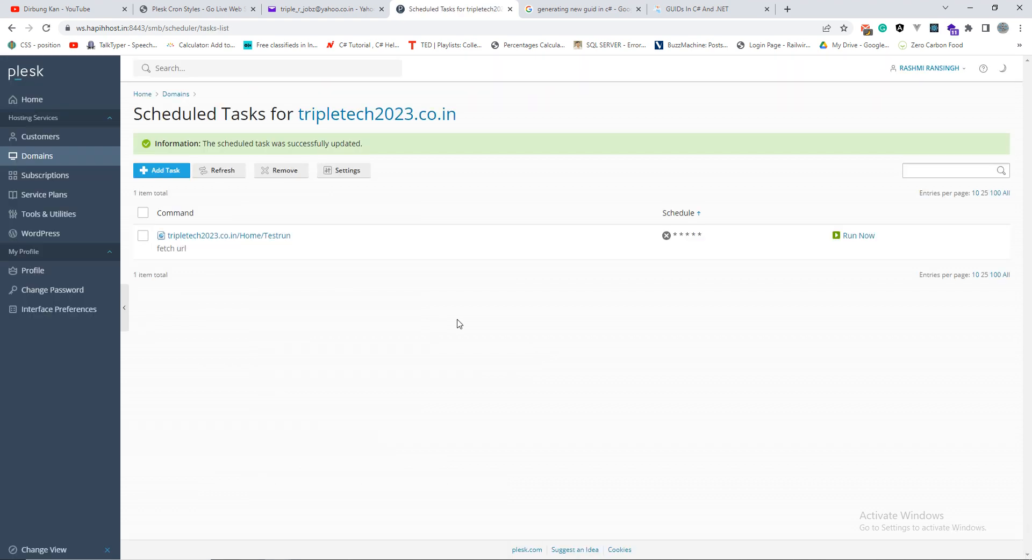
mouse_move(560, 213)
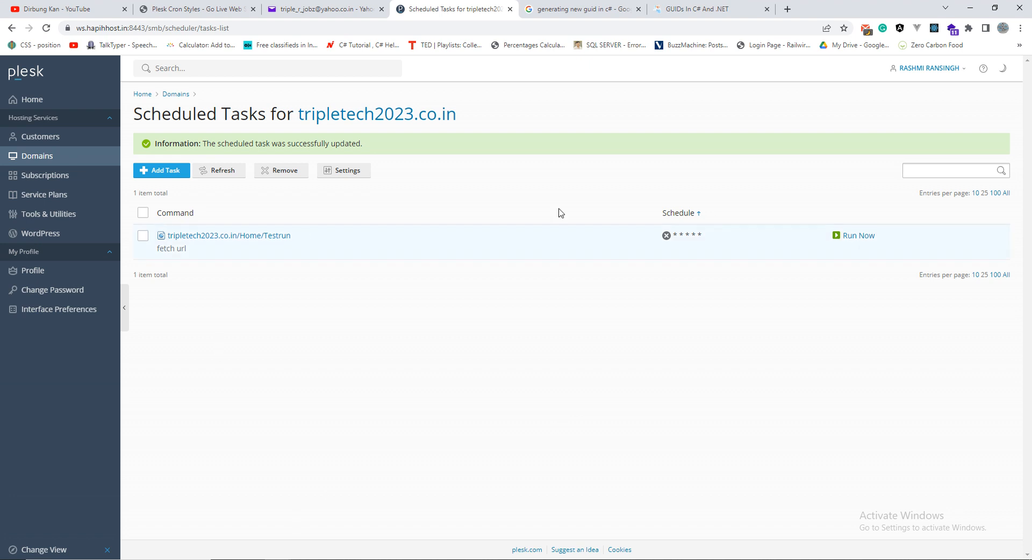
mouse_move(656, 241)
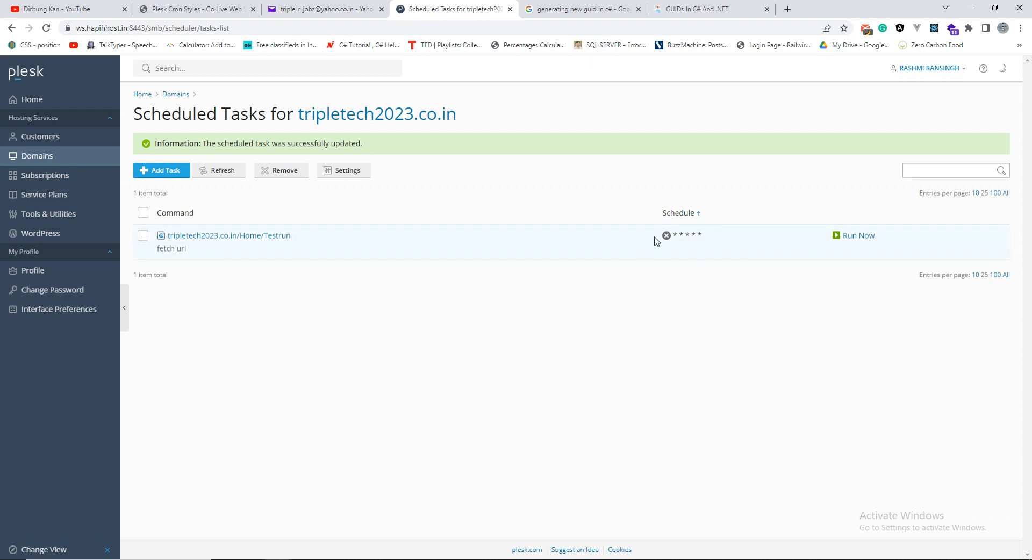
mouse_move(695, 239)
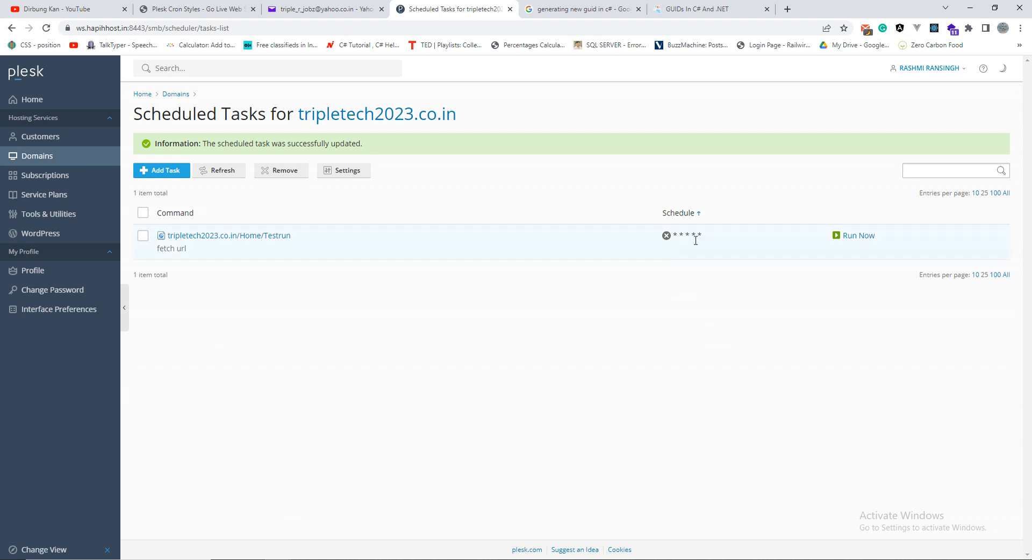
mouse_move(667, 235)
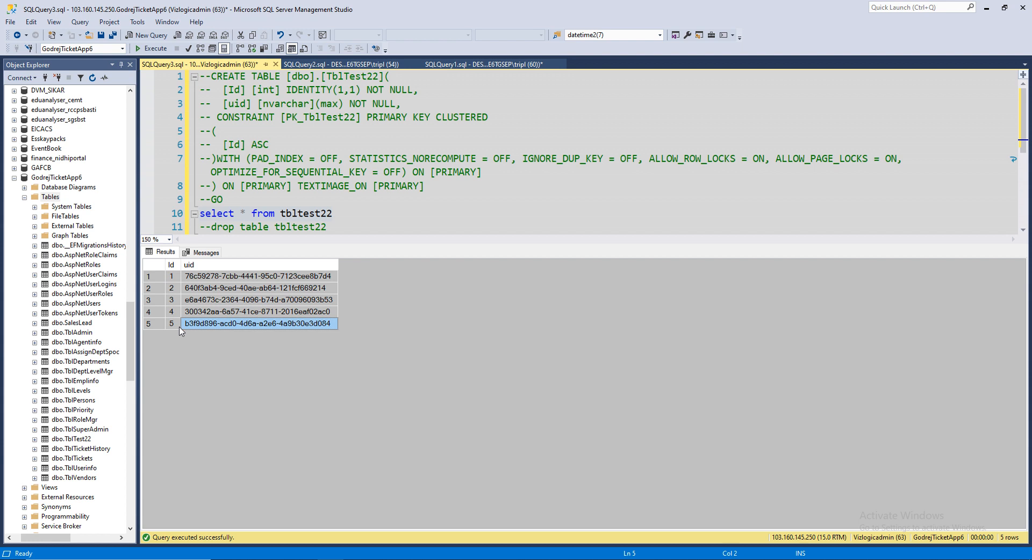
mouse_move(360, 438)
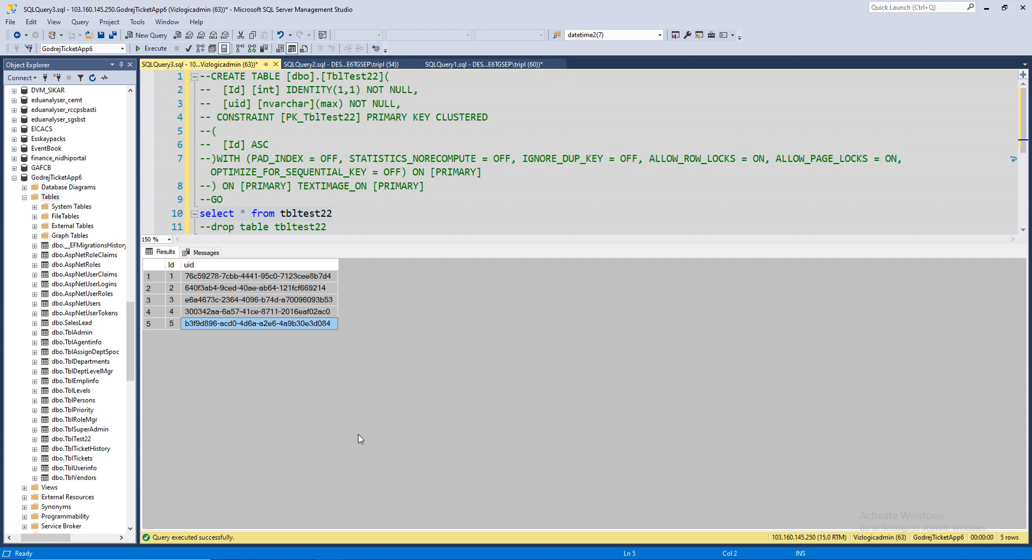
mouse_move(365, 438)
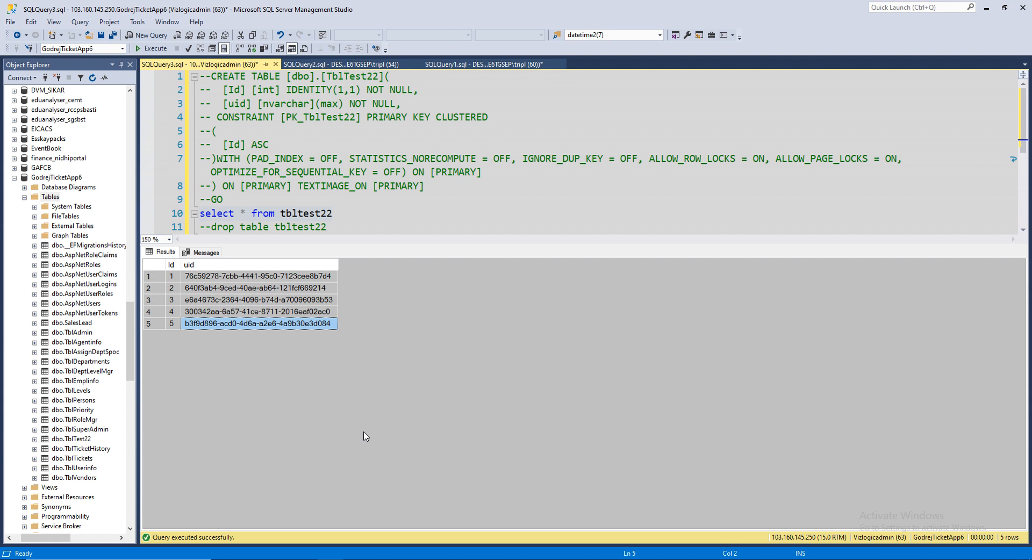
mouse_move(907, 525)
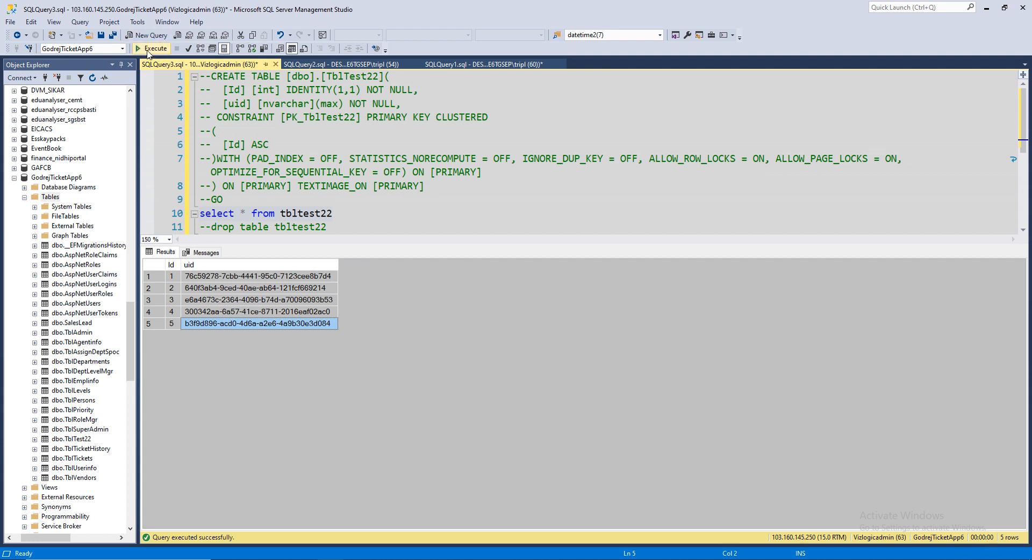
- Rerun select * from tbltest22 to see whether rows beyond five still appear
left_click(151, 48)
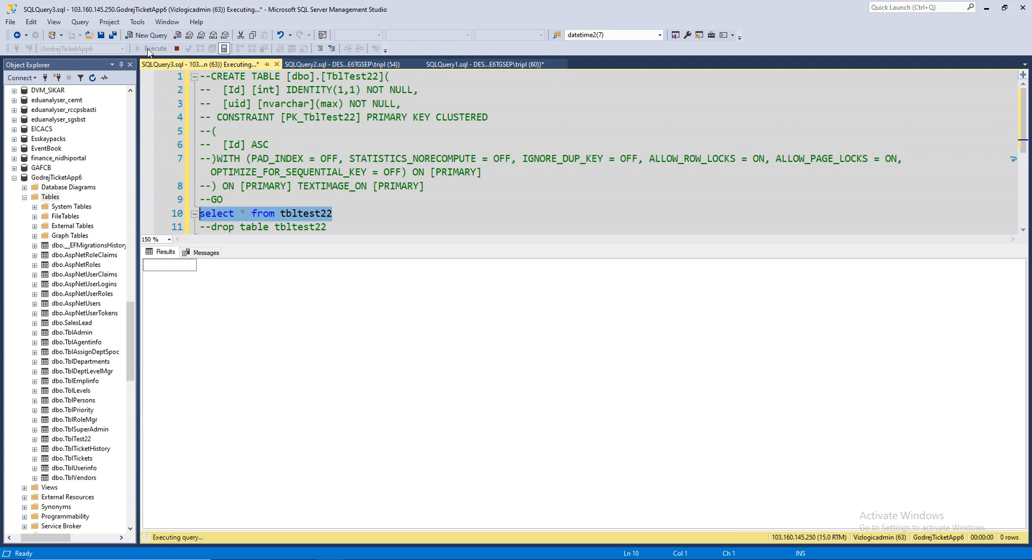
left_click(151, 48)
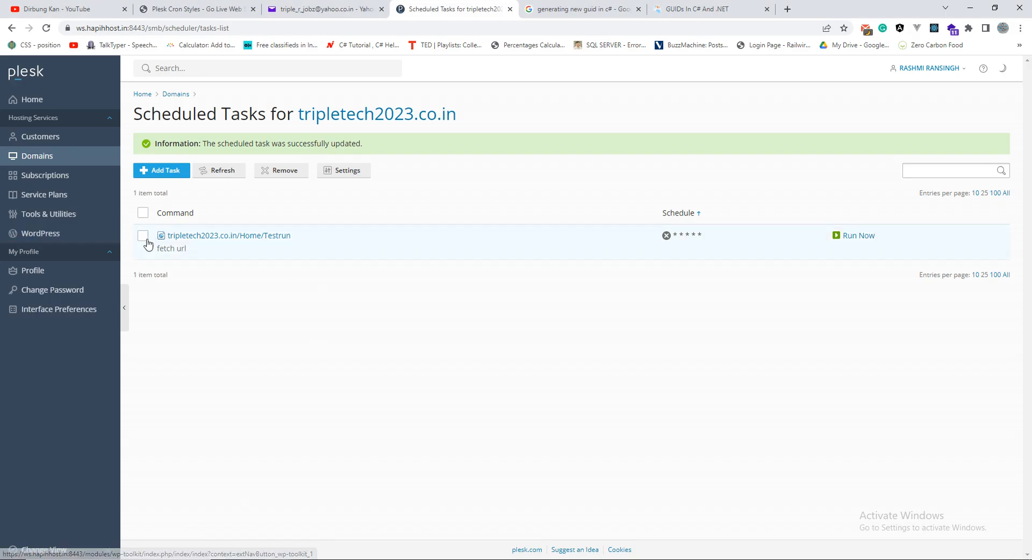
- Tick the checkbox beside the deactivated Testrun fetch task without removing it
left_click(143, 235)
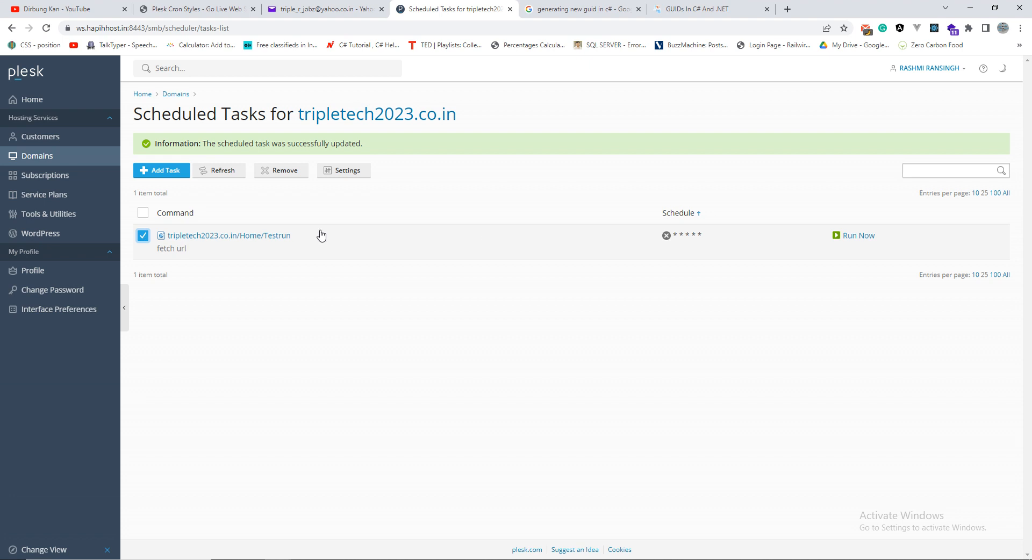
mouse_move(316, 237)
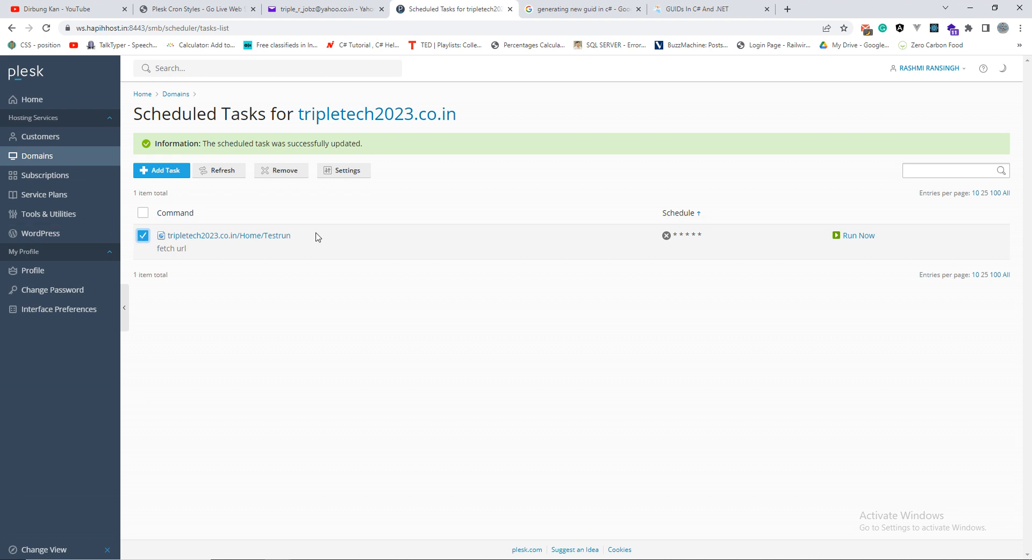
mouse_move(280, 171)
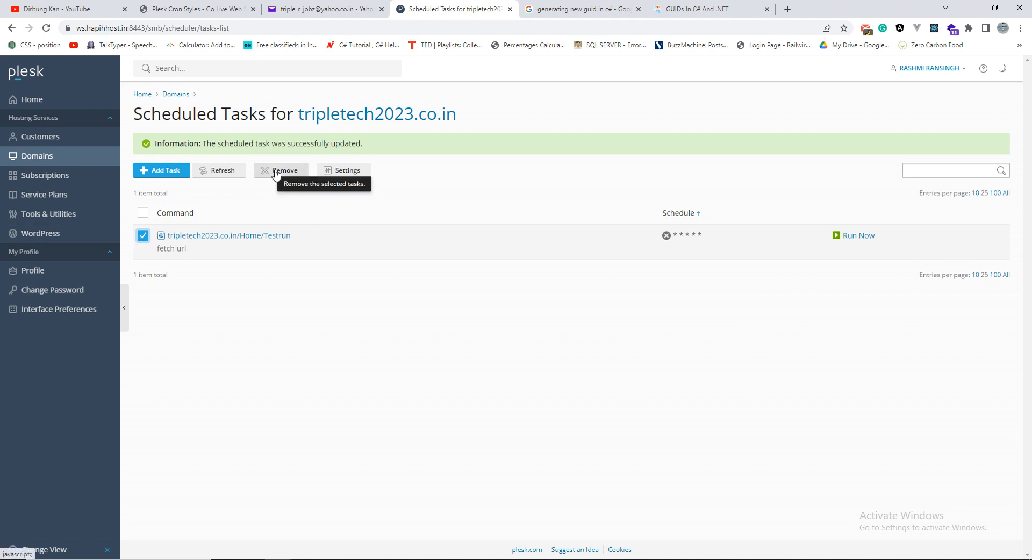
mouse_move(313, 424)
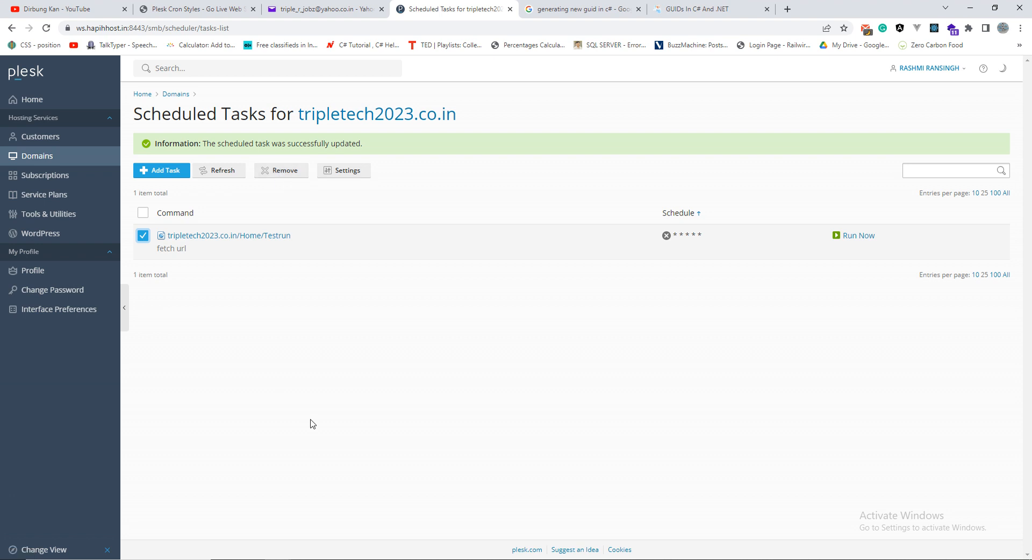
mouse_move(729, 288)
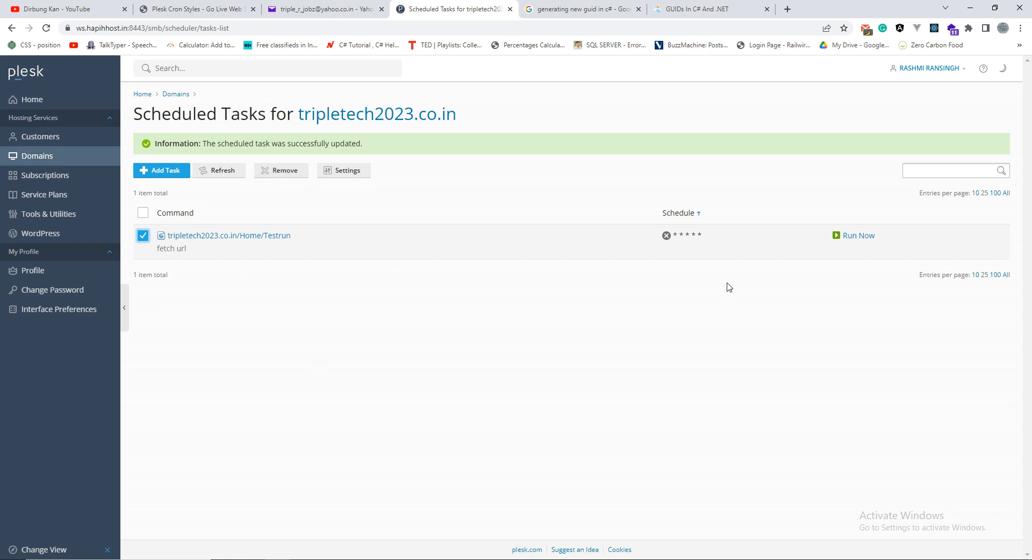
mouse_move(936, 292)
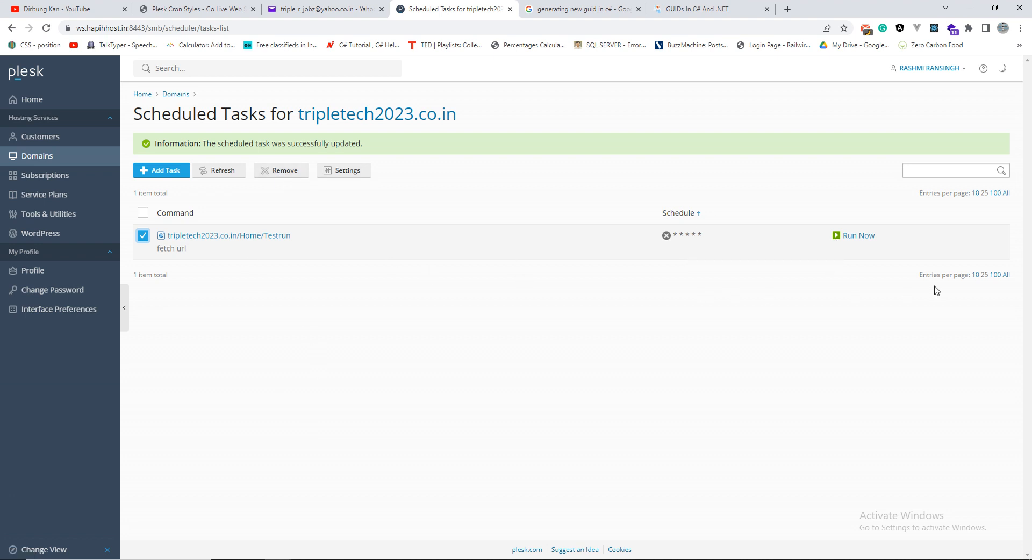
mouse_move(314, 482)
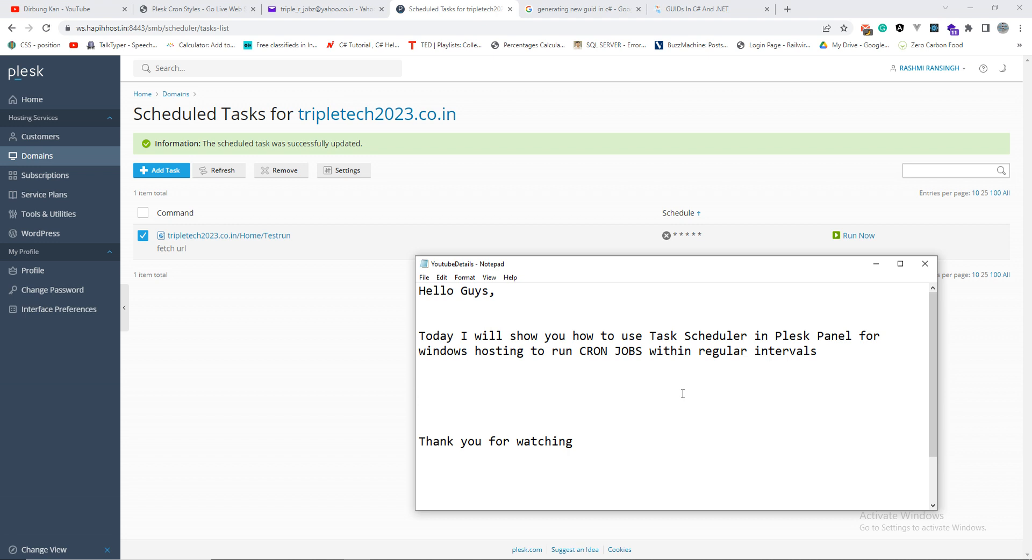
left_click(419, 396)
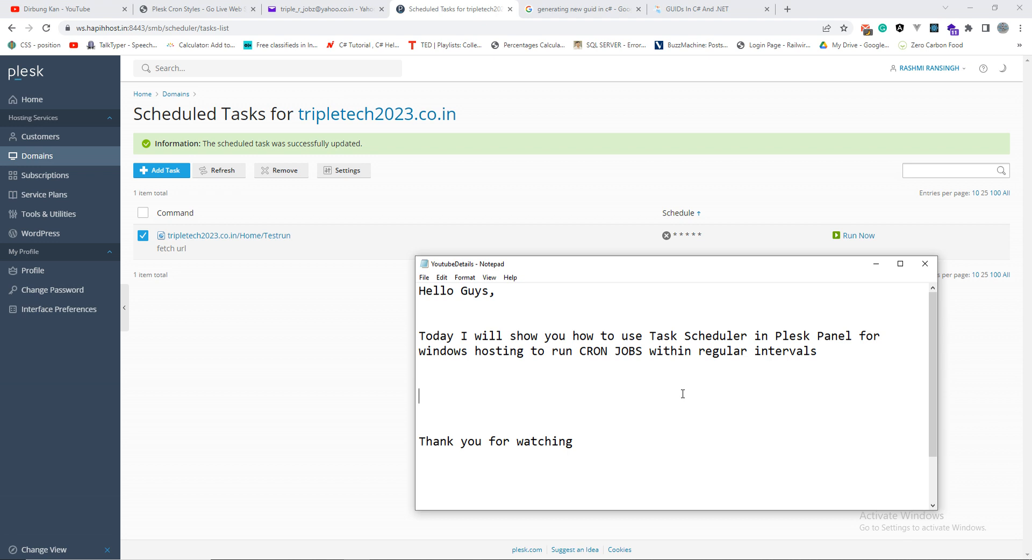
mouse_move(648, 379)
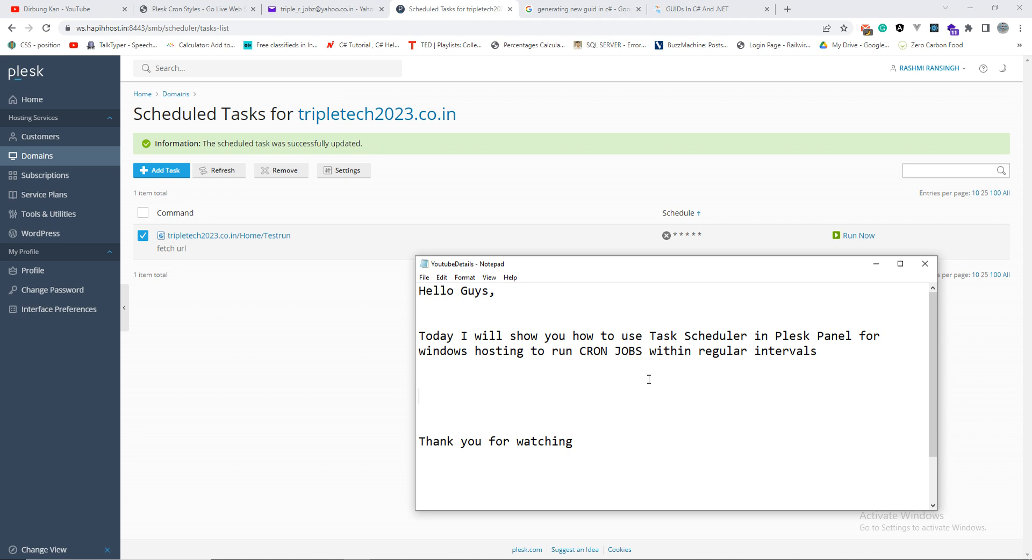
mouse_move(909, 447)
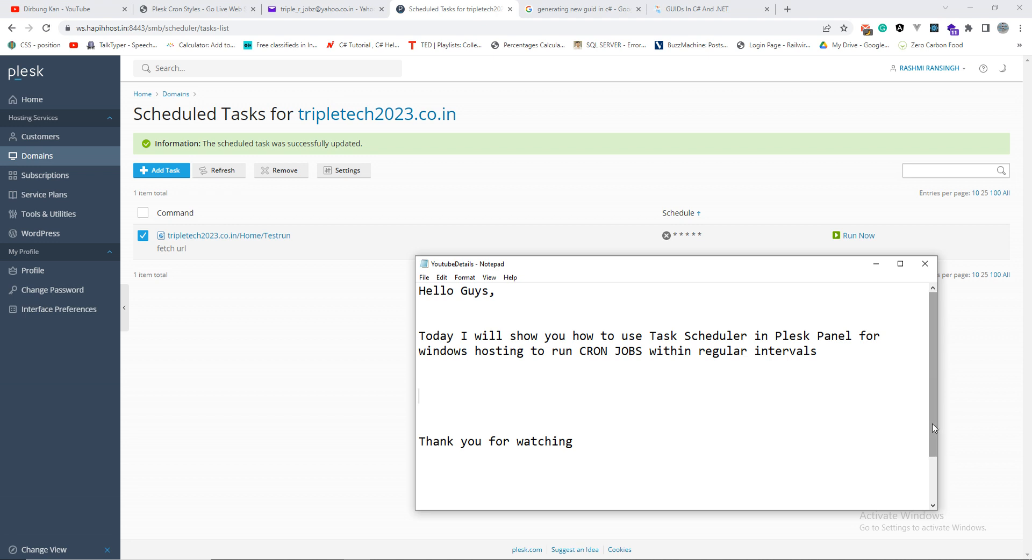
mouse_move(942, 388)
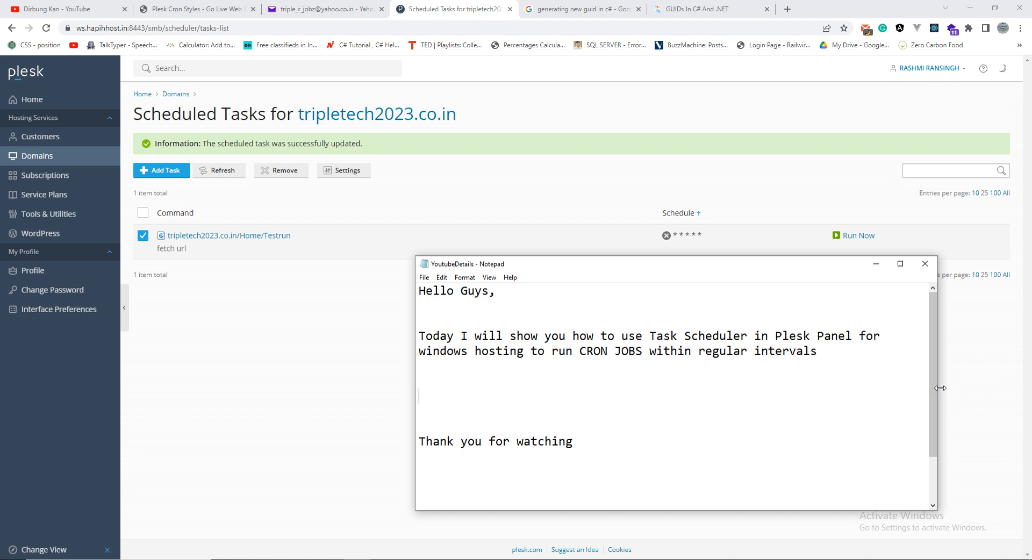